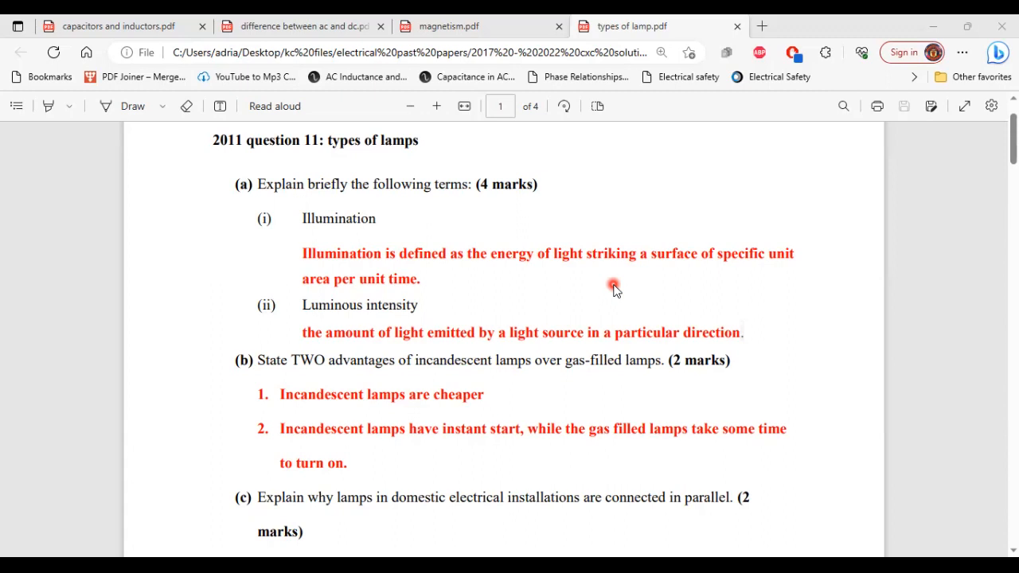
pyautogui.moveTo(573, 312)
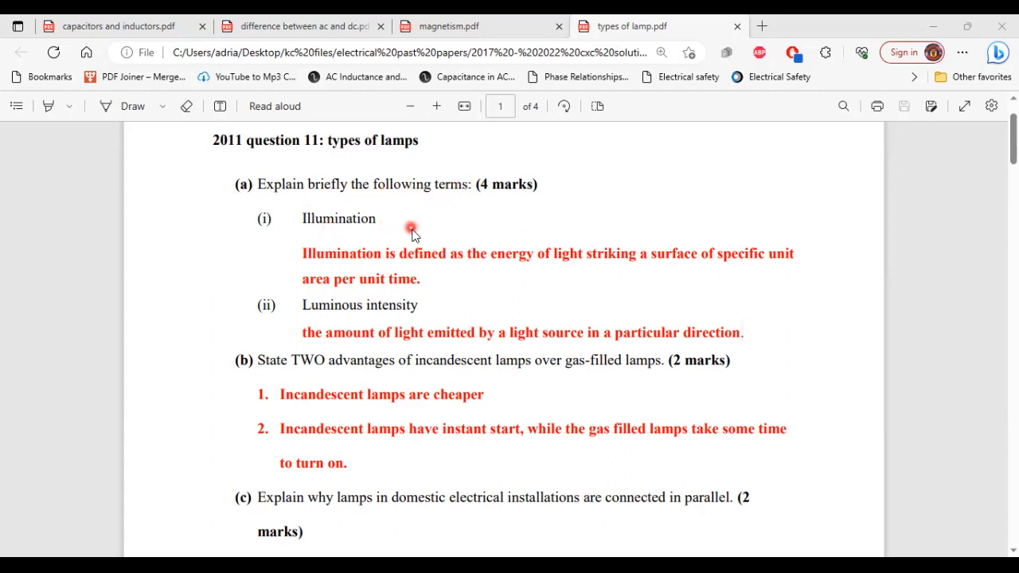
pyautogui.moveTo(398, 260)
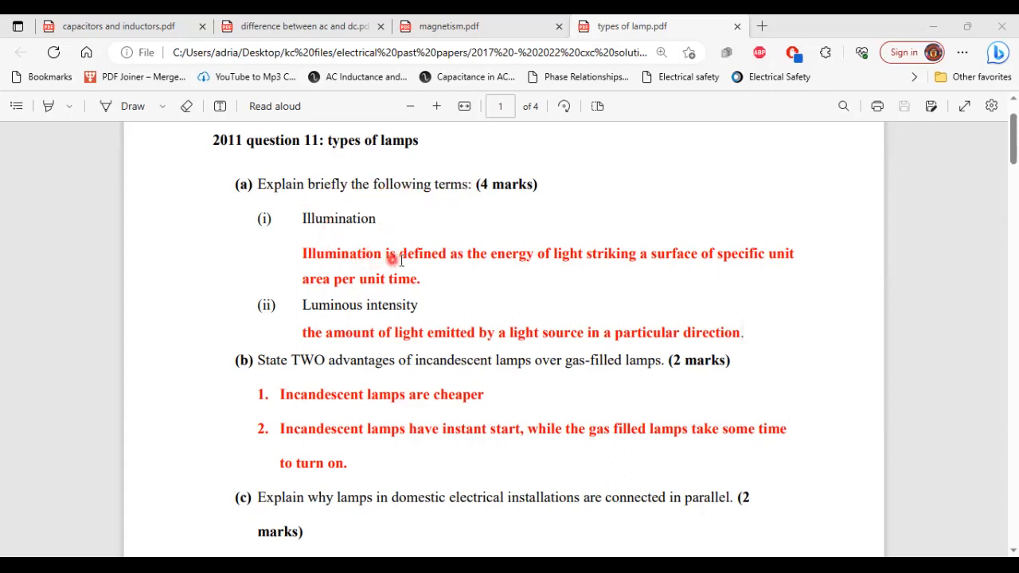
pyautogui.moveTo(565, 256)
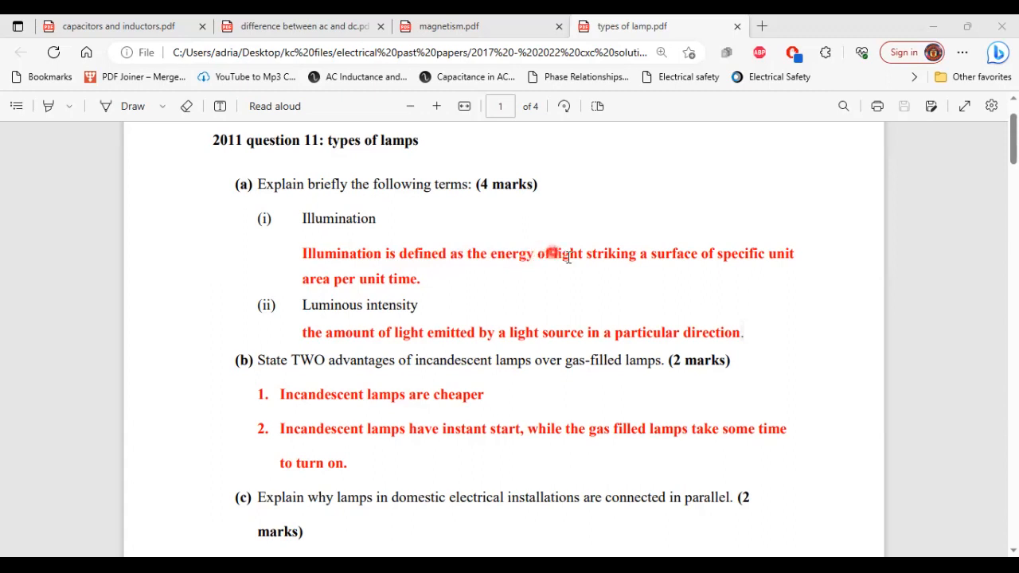
pyautogui.moveTo(734, 264)
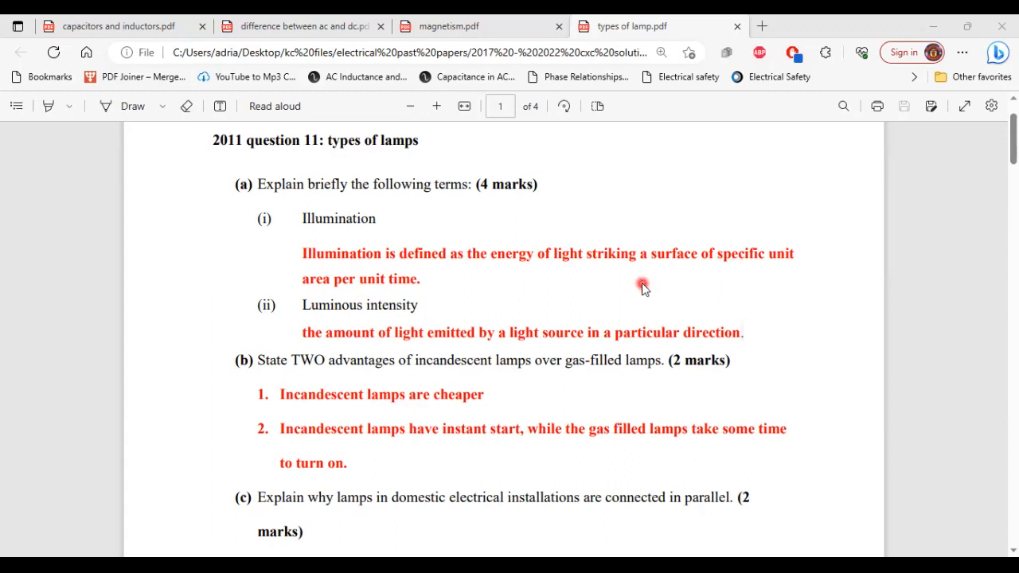
pyautogui.scroll(-3)
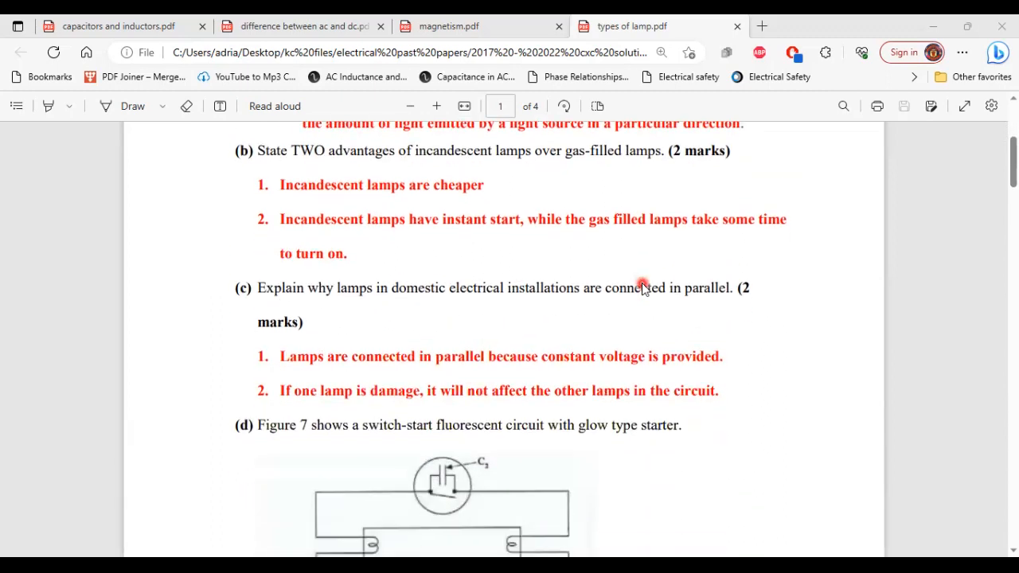
pyautogui.moveTo(728, 214)
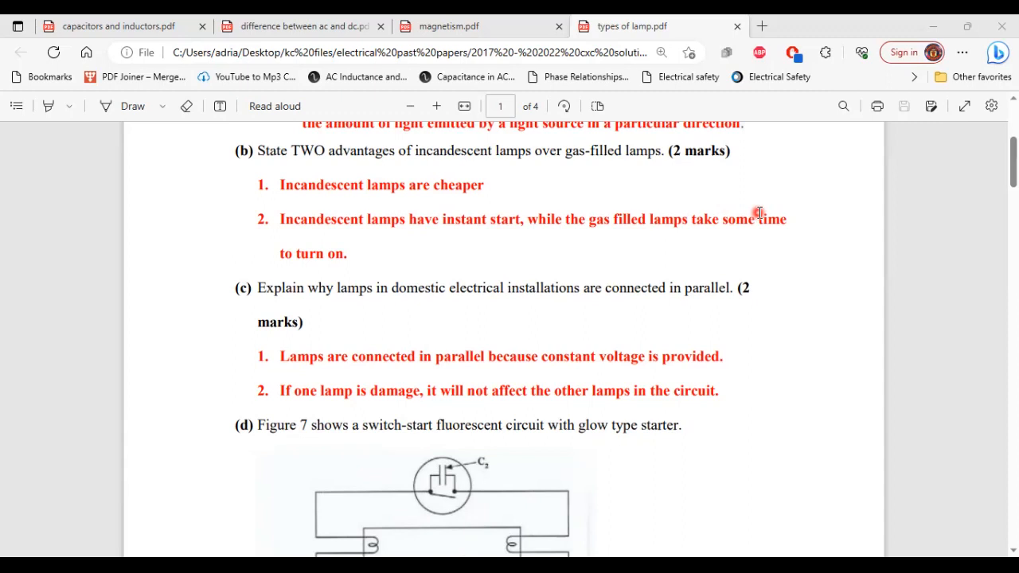
pyautogui.scroll(-3)
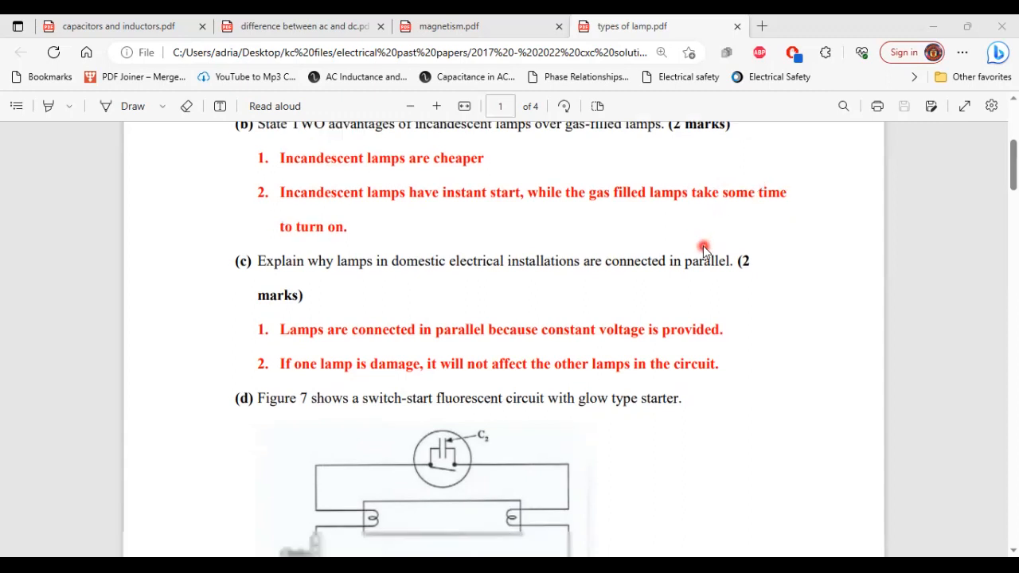
pyautogui.scroll(-3)
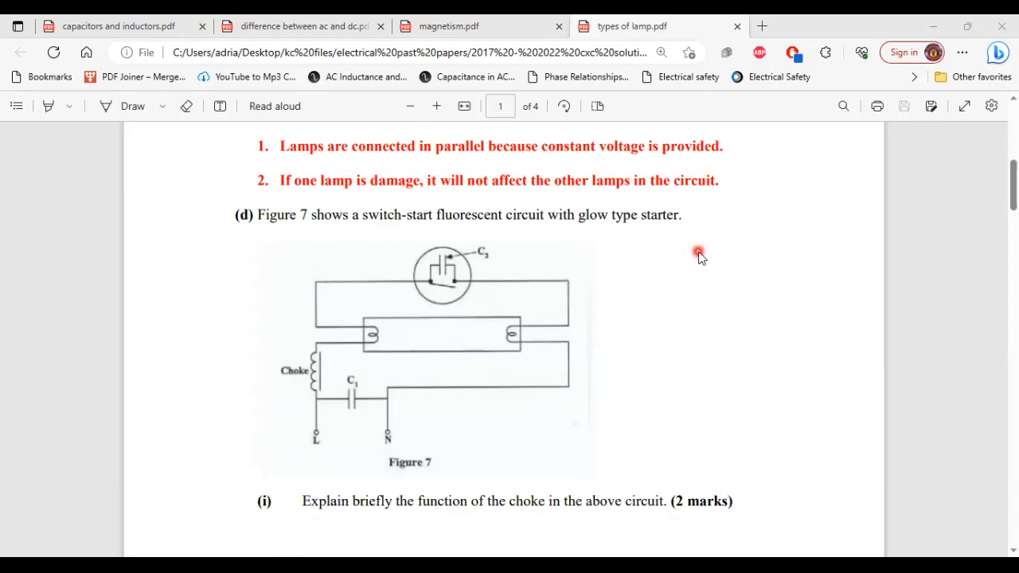
pyautogui.scroll(-3)
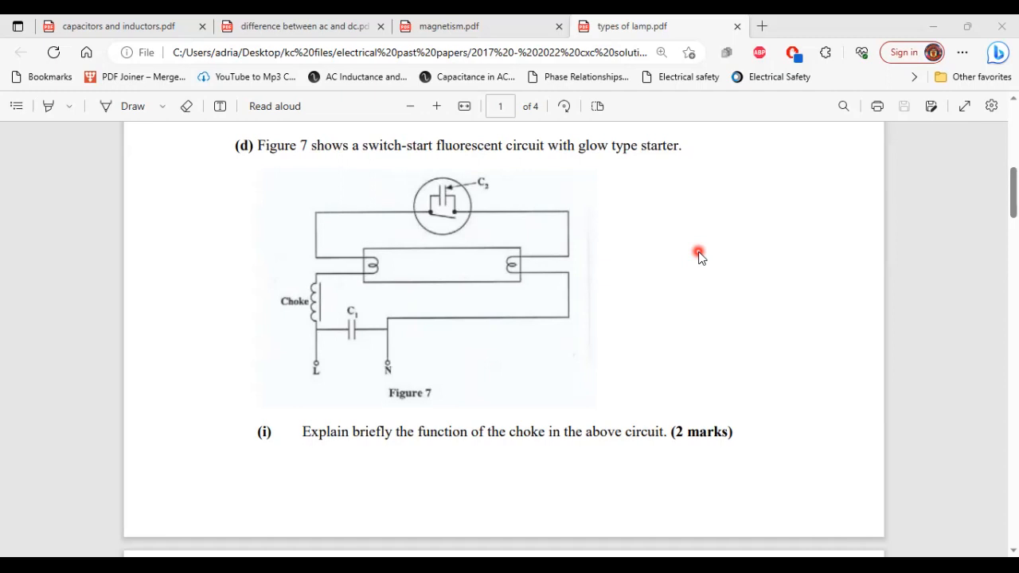
pyautogui.scroll(-3)
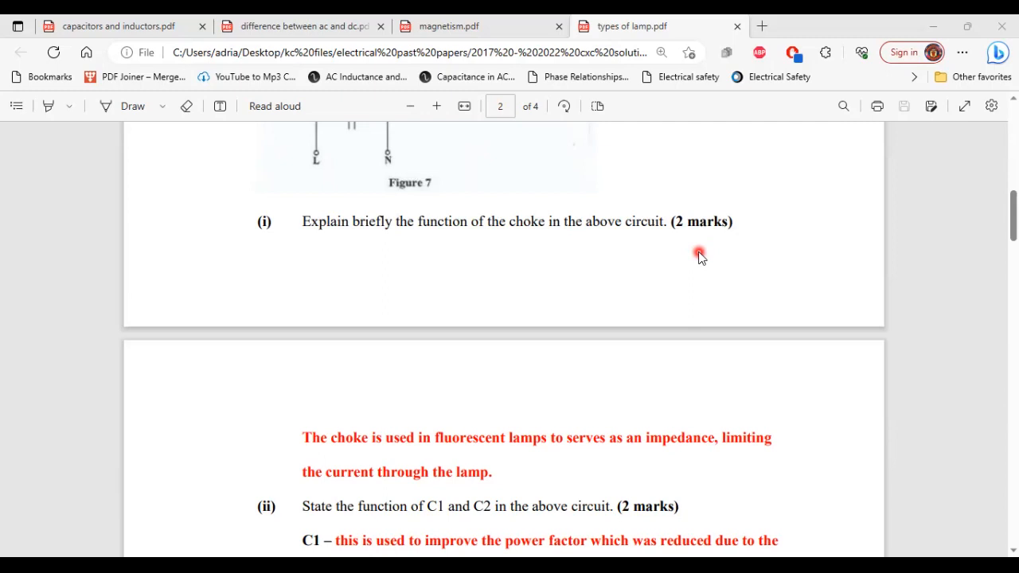
pyautogui.scroll(-3)
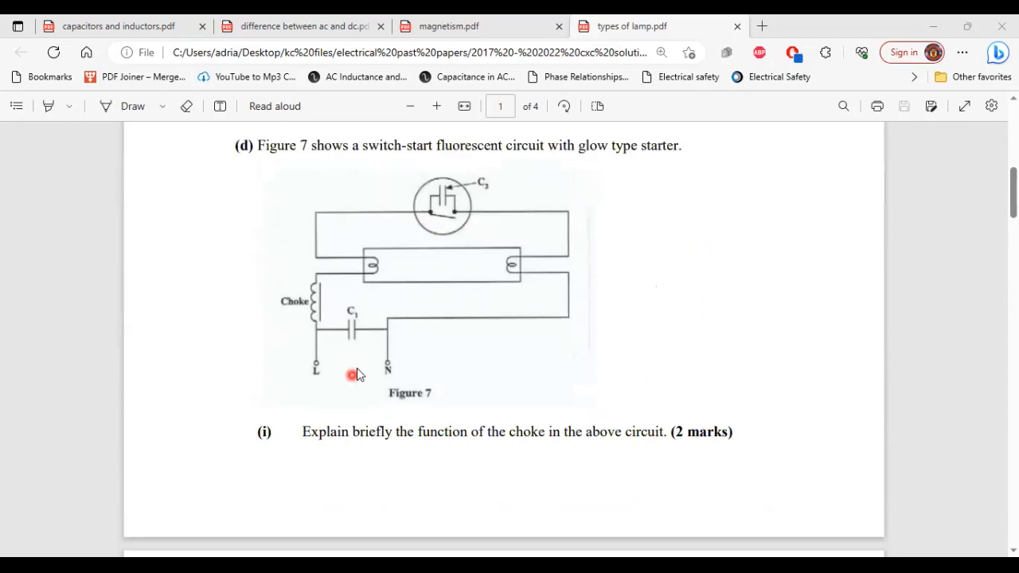
pyautogui.moveTo(431, 310)
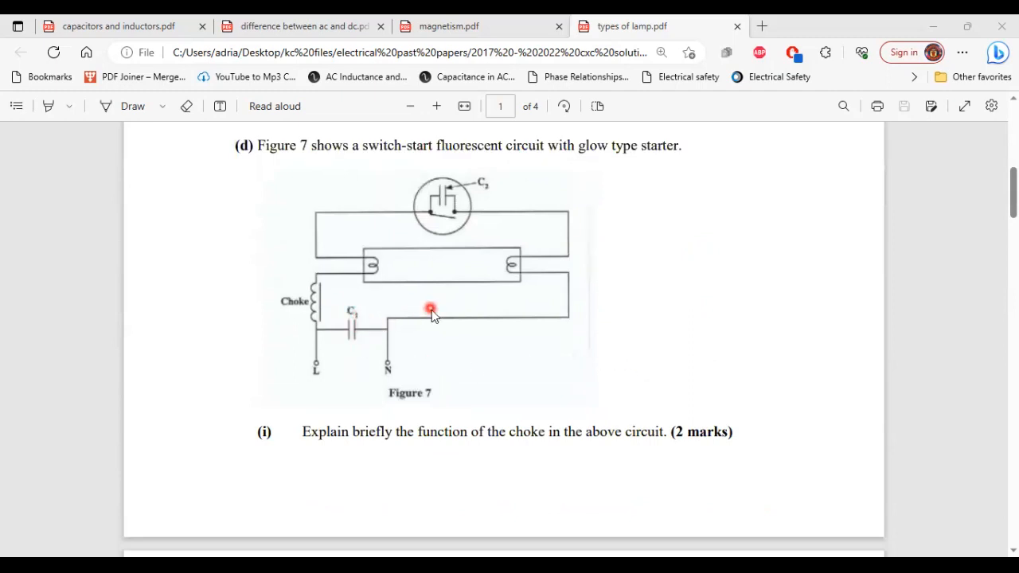
pyautogui.scroll(-3)
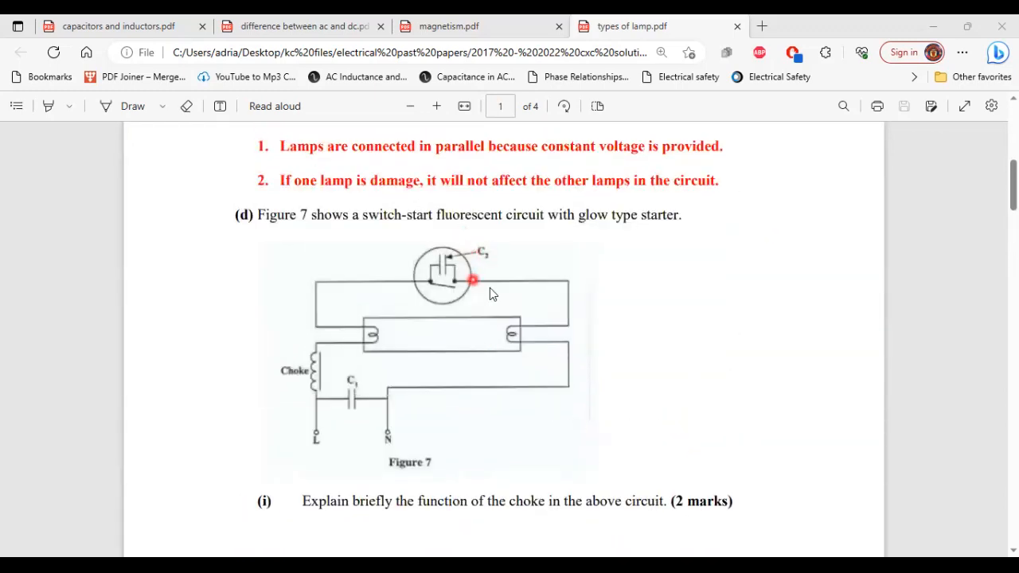
pyautogui.scroll(-3)
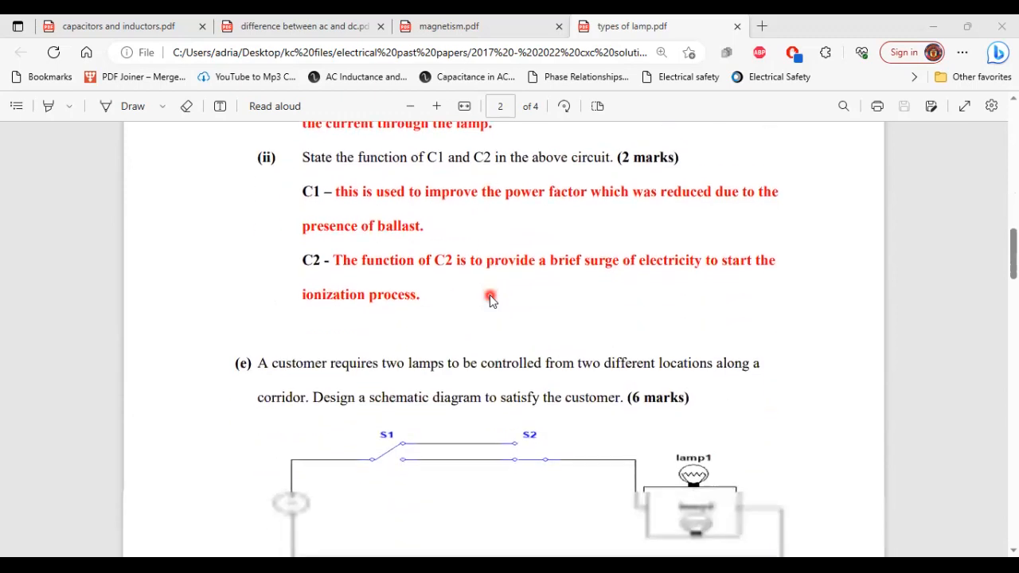
pyautogui.scroll(-3)
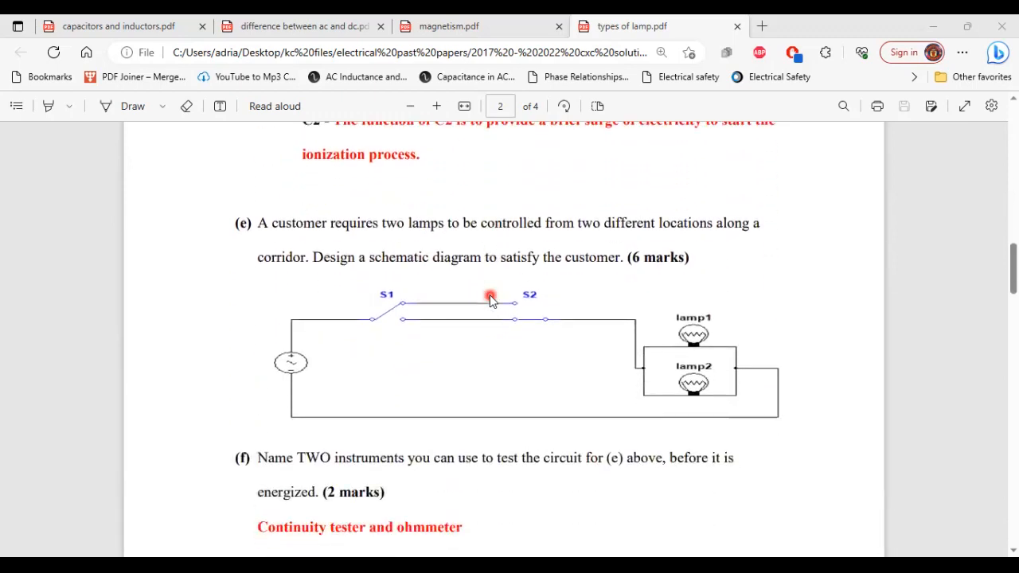
pyautogui.moveTo(273, 241)
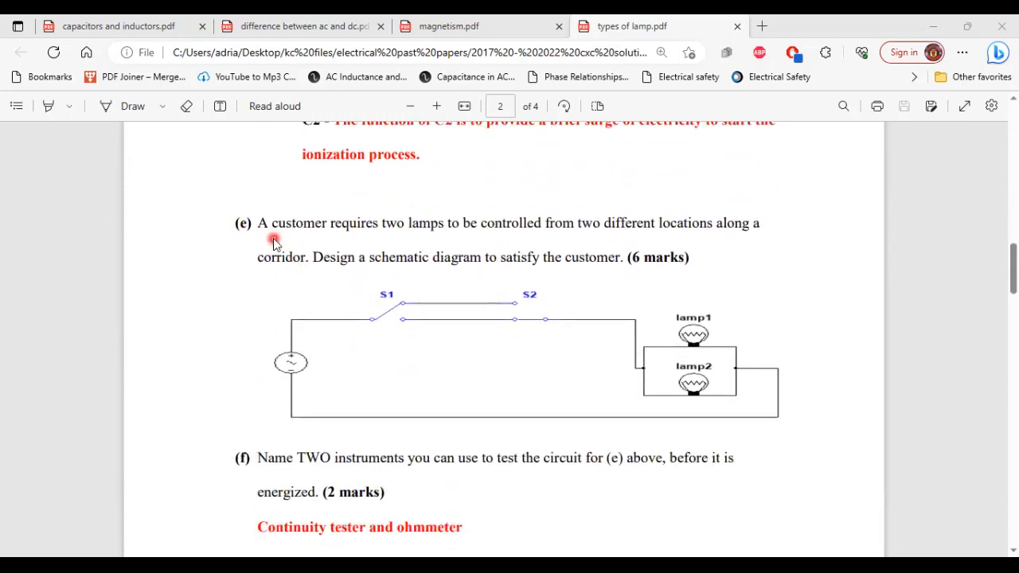
pyautogui.moveTo(444, 249)
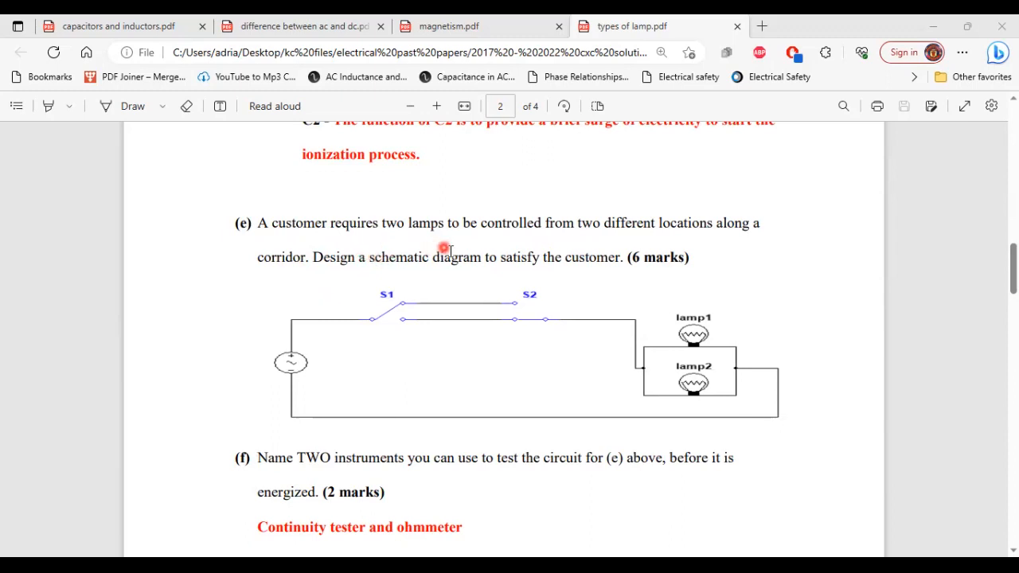
pyautogui.moveTo(611, 248)
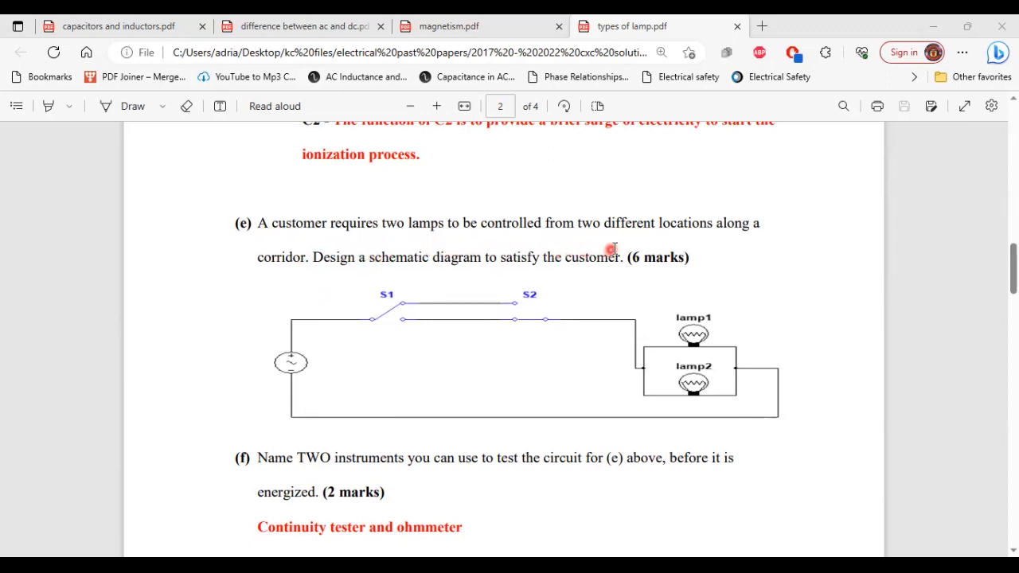
pyautogui.moveTo(343, 249)
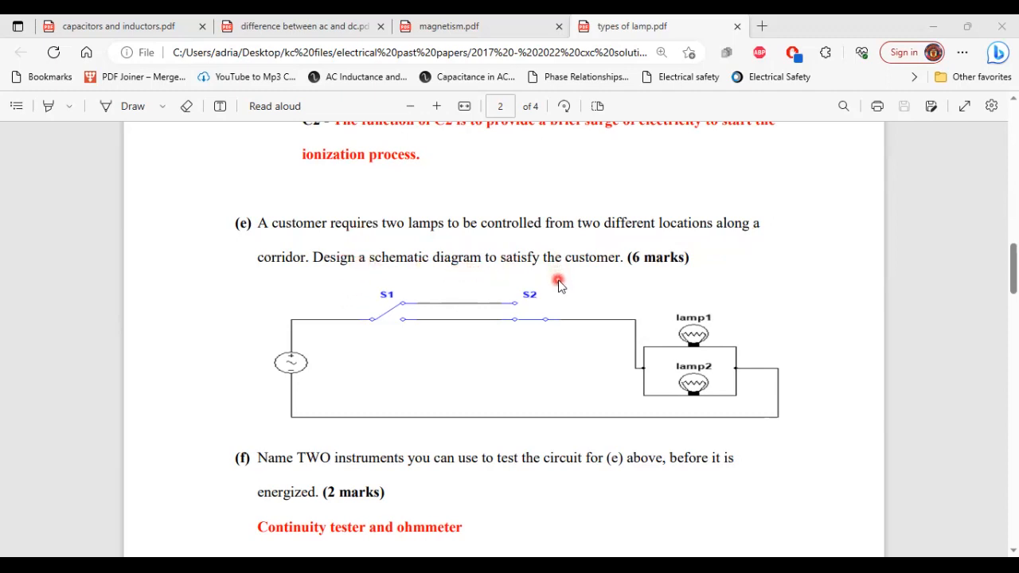
pyautogui.moveTo(591, 348)
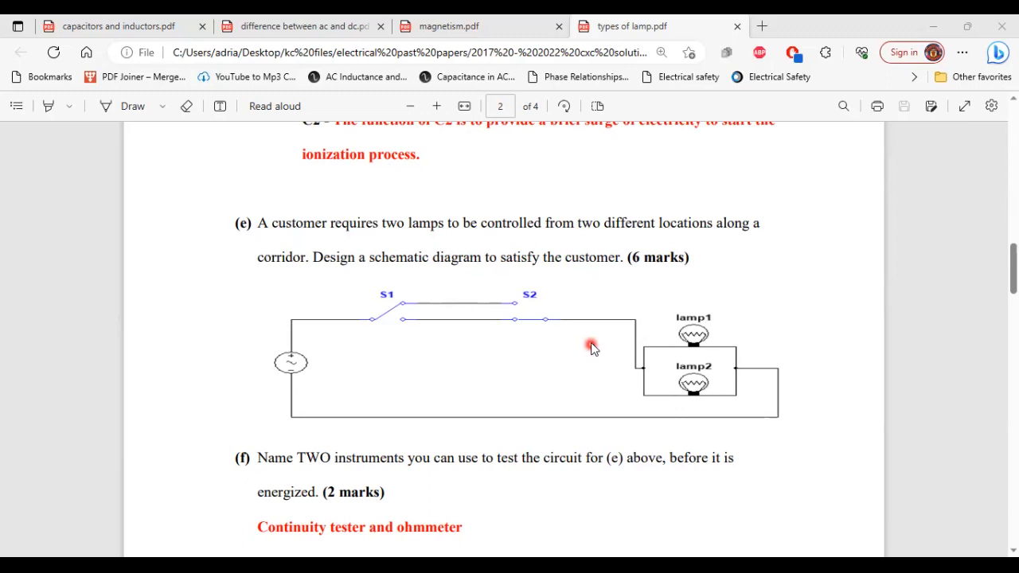
pyautogui.moveTo(519, 353)
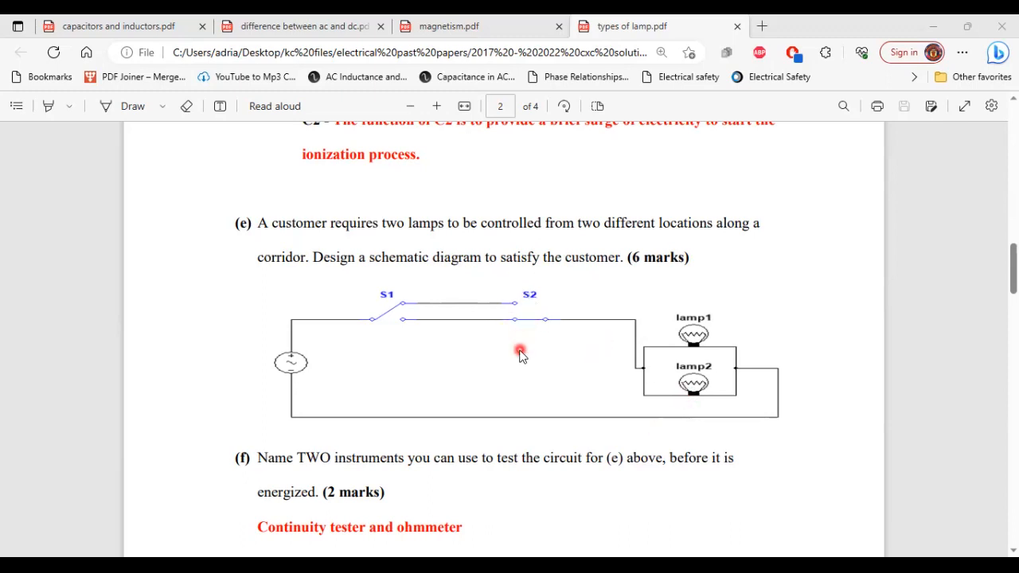
pyautogui.moveTo(523, 372)
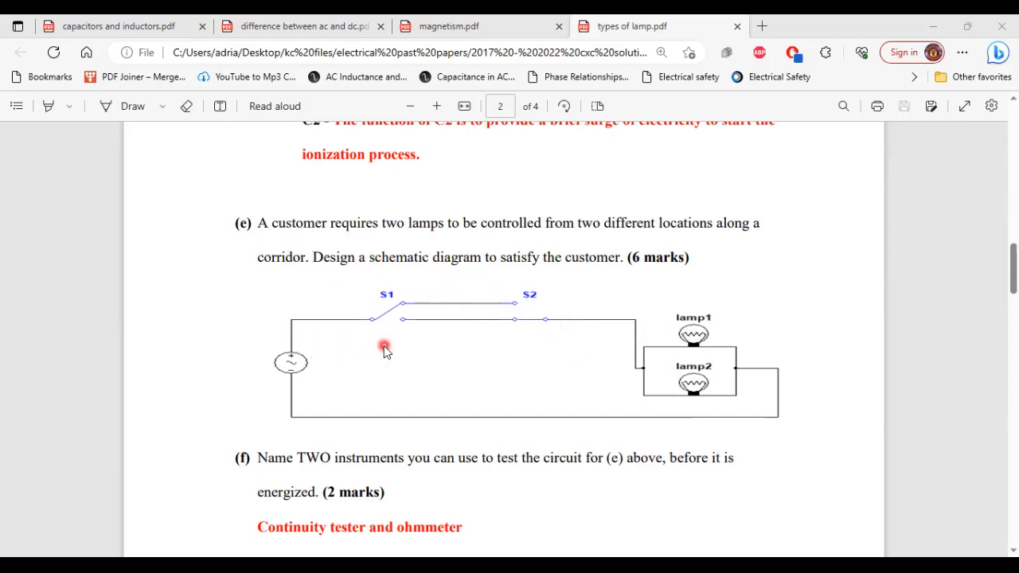
pyautogui.scroll(-3)
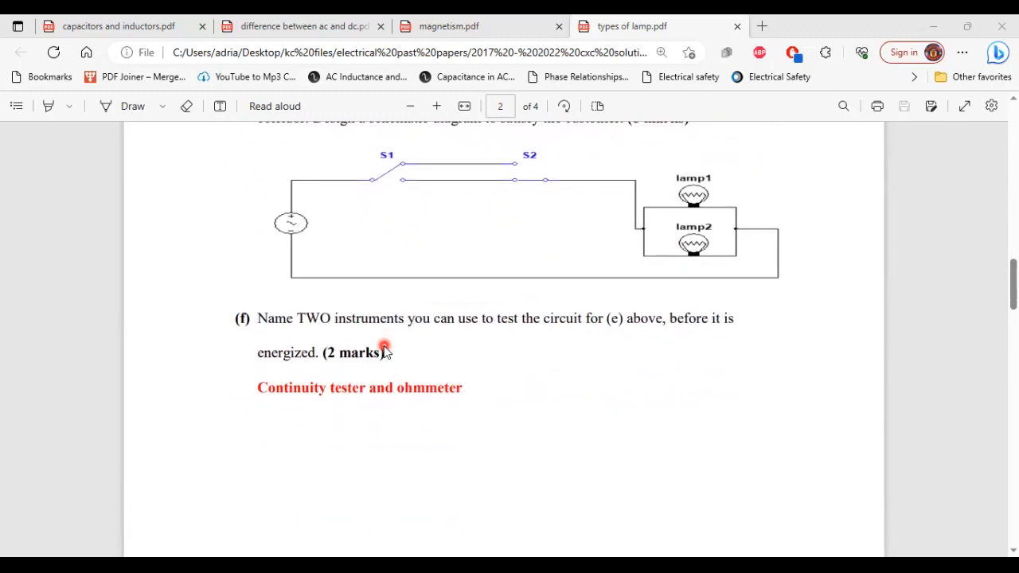
pyautogui.moveTo(350, 418)
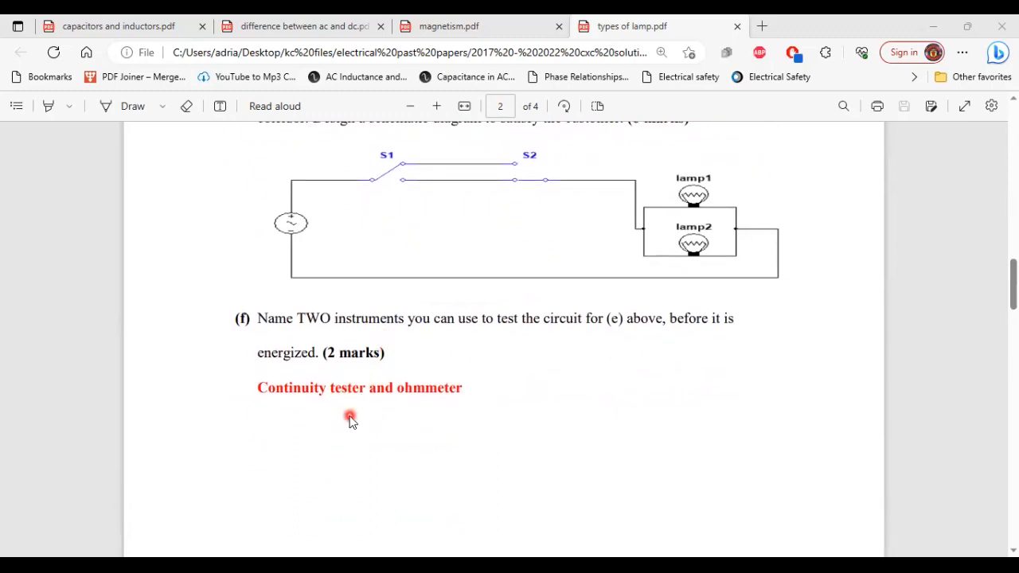
pyautogui.moveTo(367, 339)
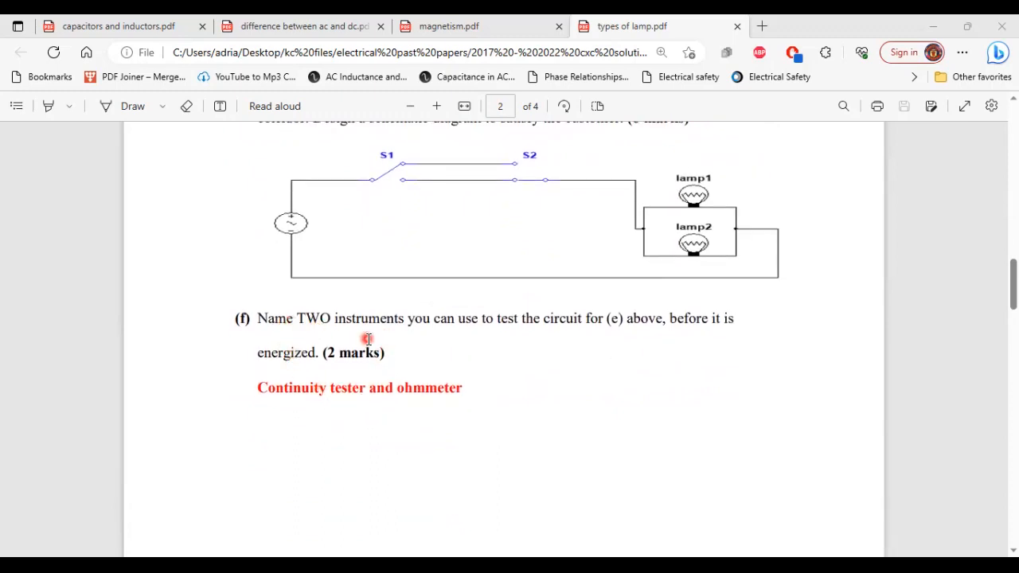
pyautogui.moveTo(513, 341)
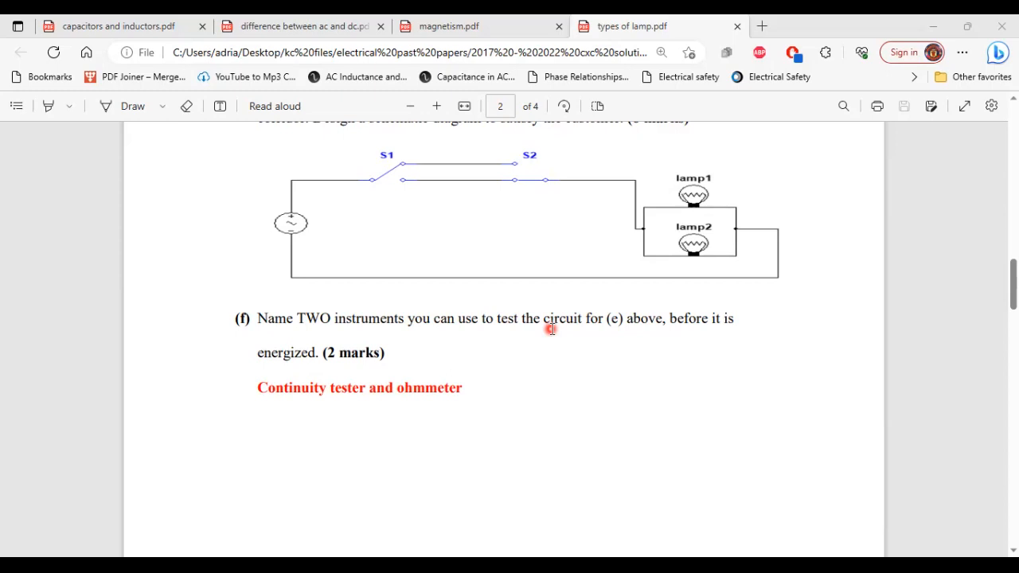
pyautogui.moveTo(645, 308)
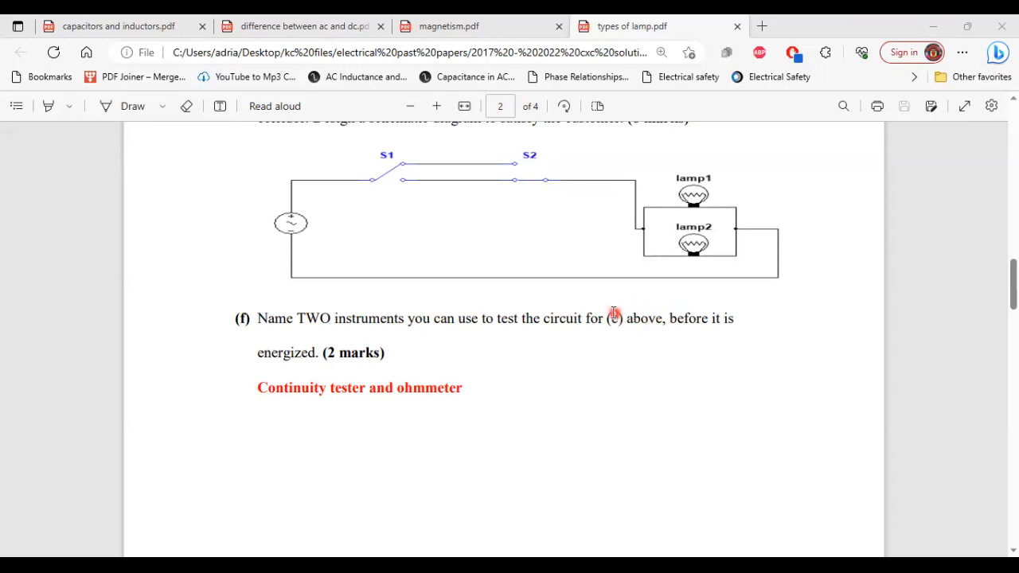
pyautogui.scroll(-3)
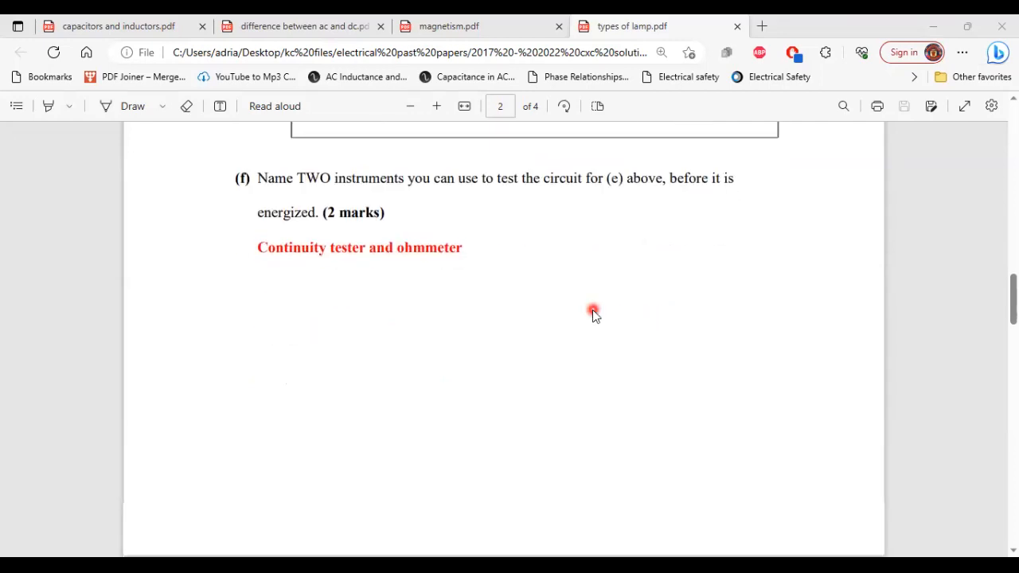
pyautogui.scroll(-3)
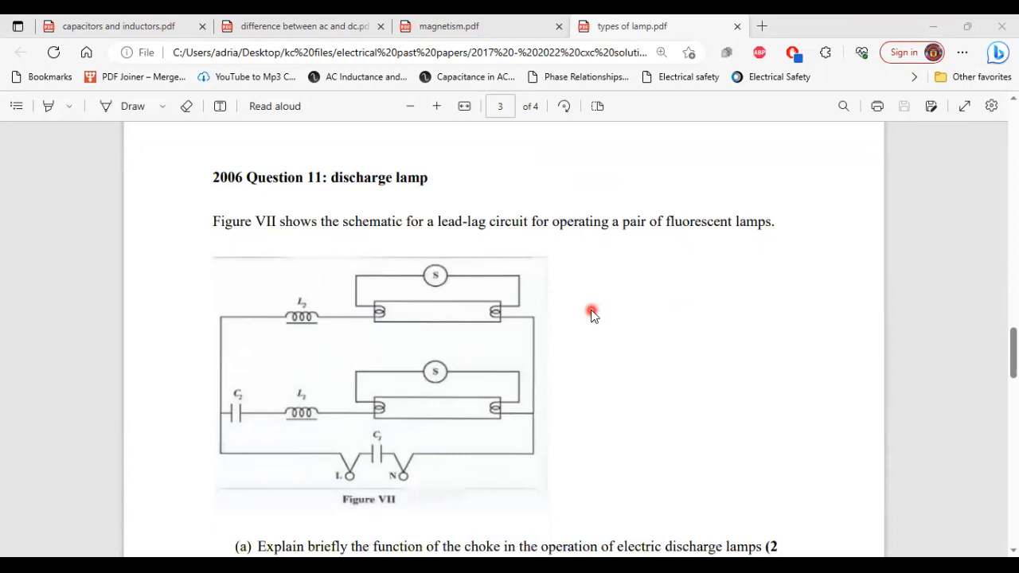
pyautogui.scroll(-3)
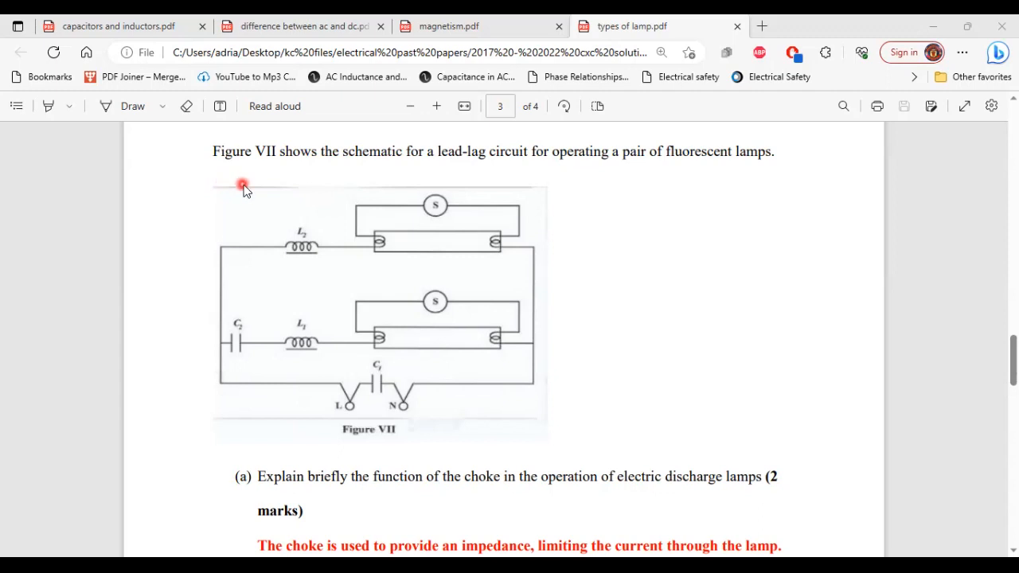
pyautogui.moveTo(376, 177)
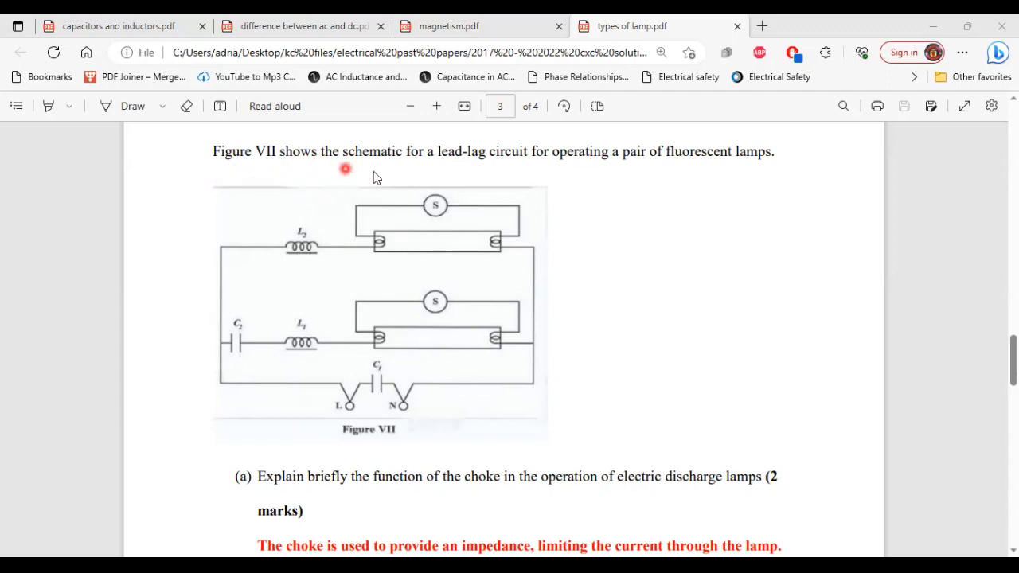
pyautogui.moveTo(532, 173)
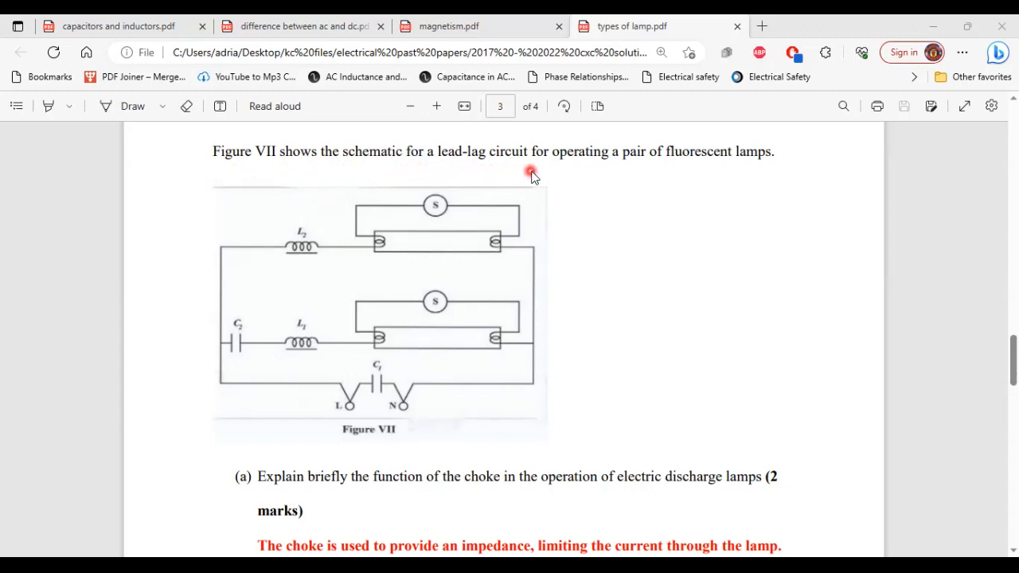
pyautogui.moveTo(623, 175)
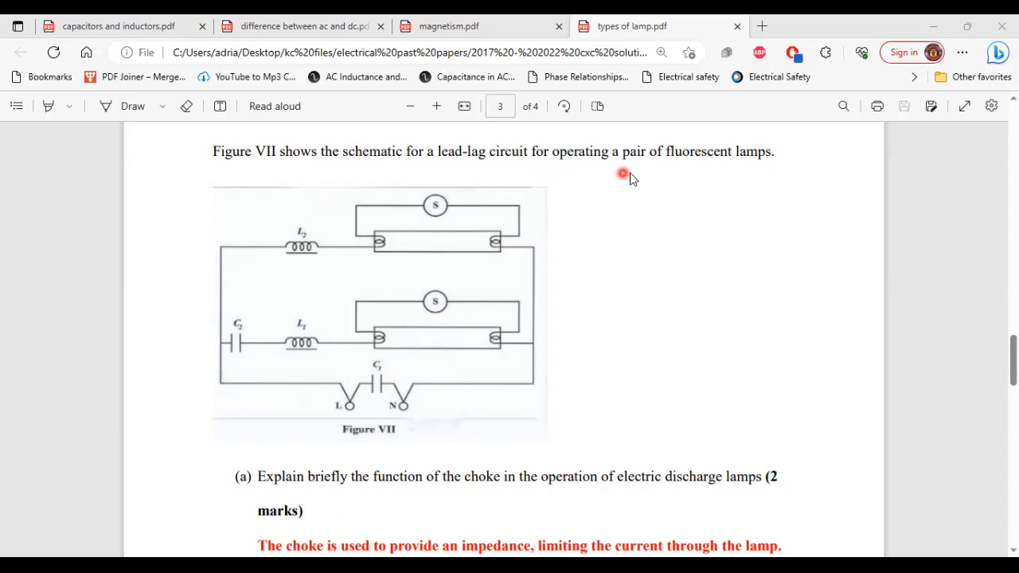
pyautogui.moveTo(665, 175)
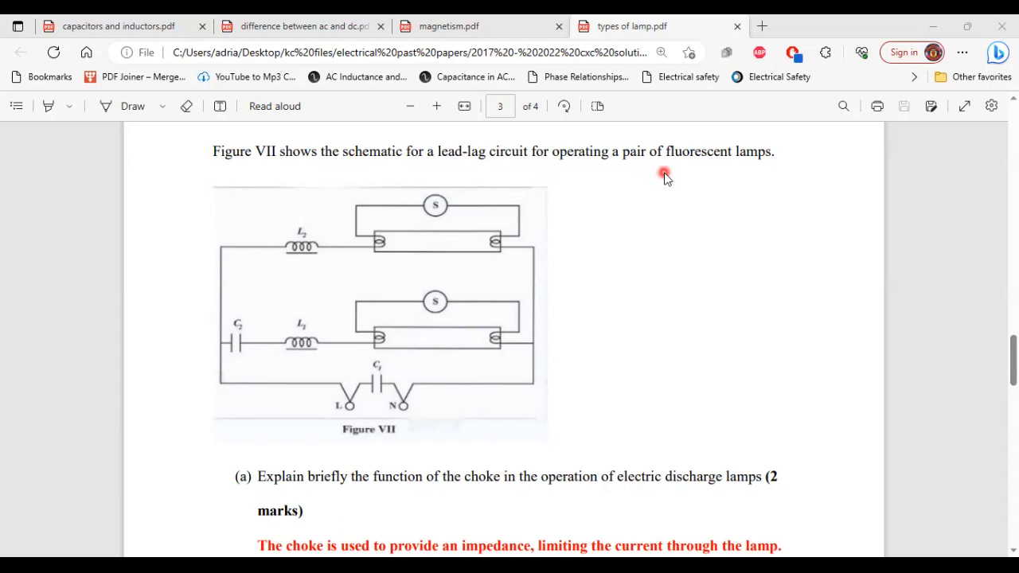
pyautogui.scroll(-3)
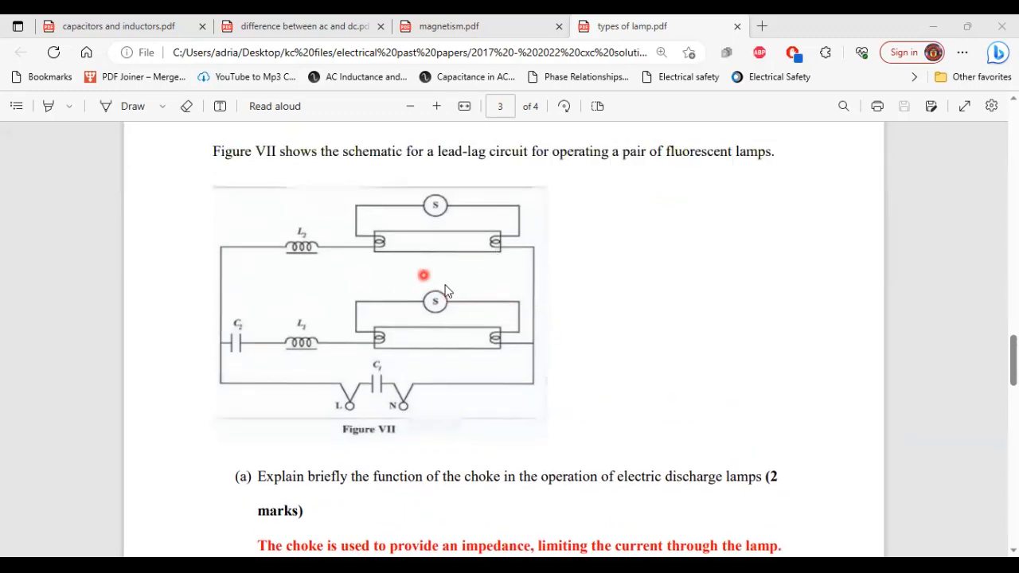
pyautogui.scroll(-3)
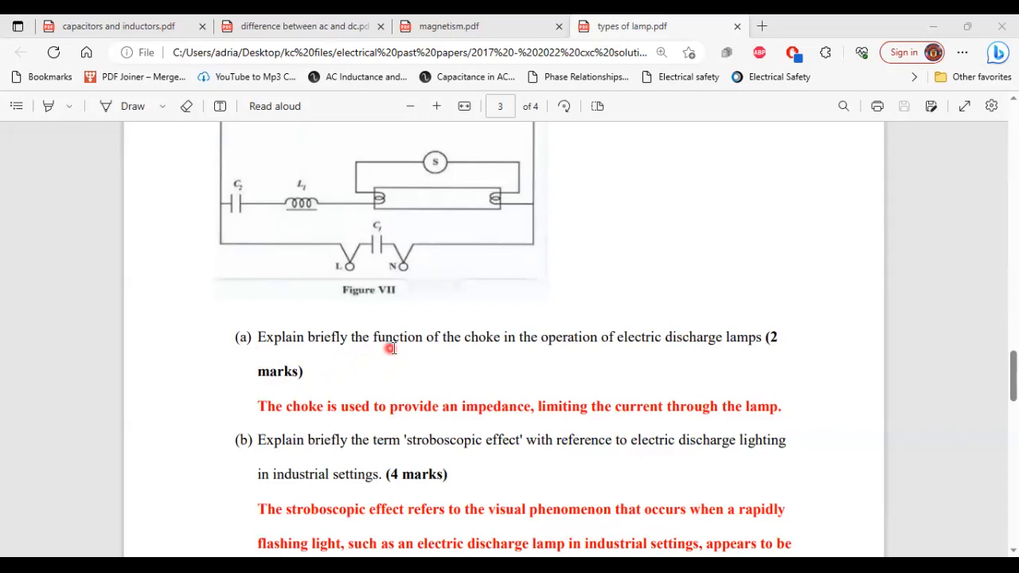
pyautogui.moveTo(593, 365)
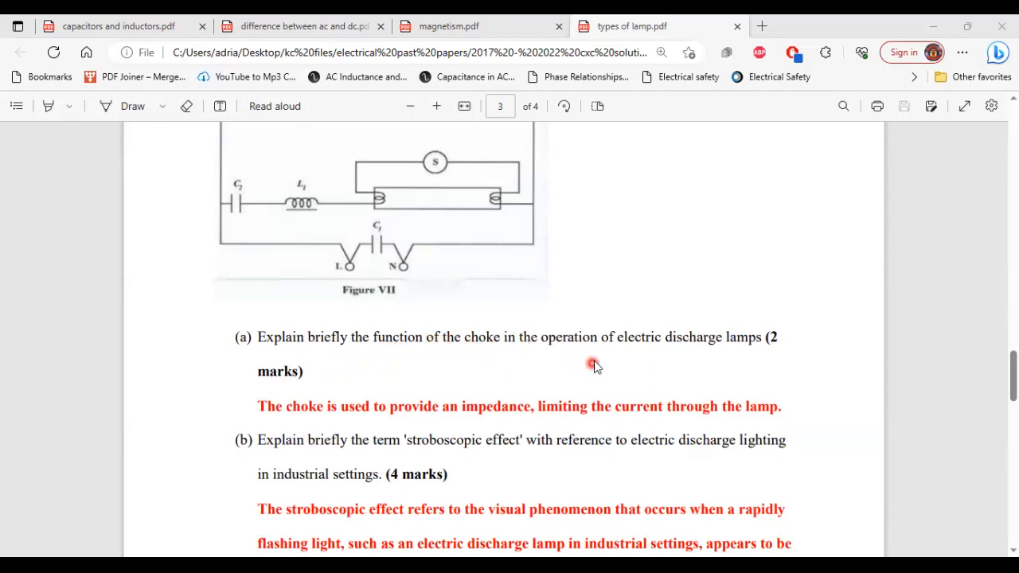
pyautogui.moveTo(771, 358)
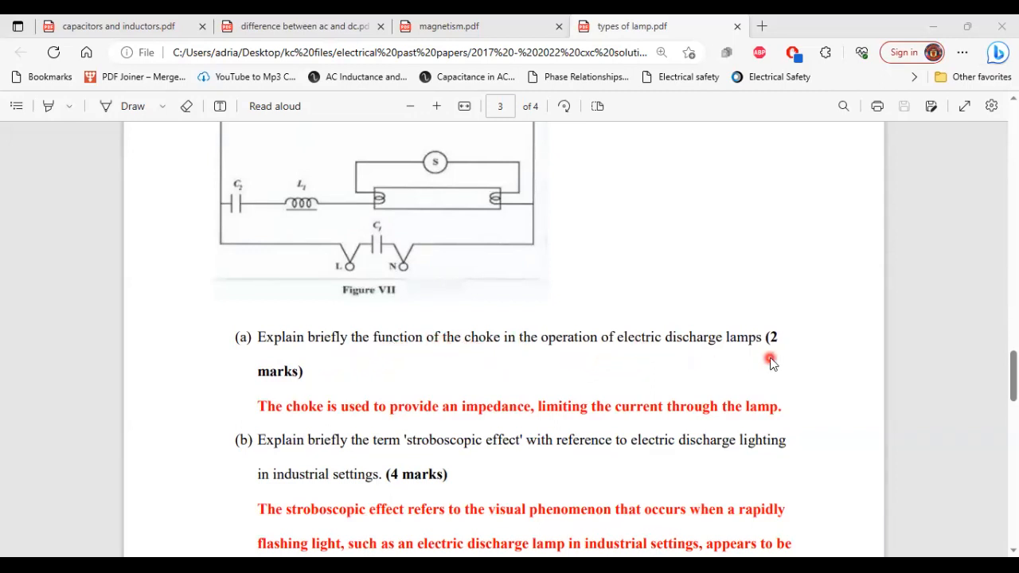
pyautogui.moveTo(414, 416)
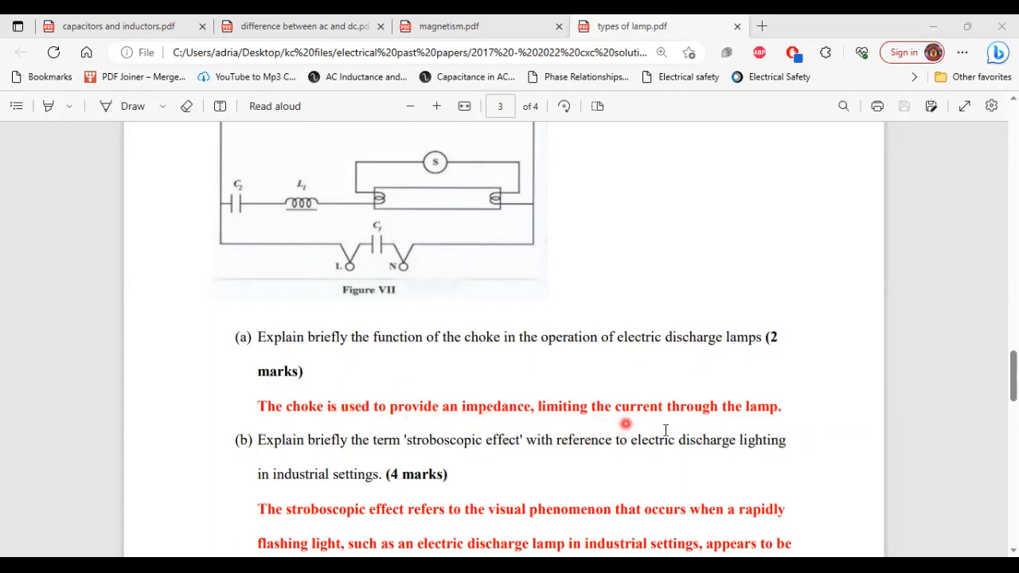
pyautogui.scroll(-3)
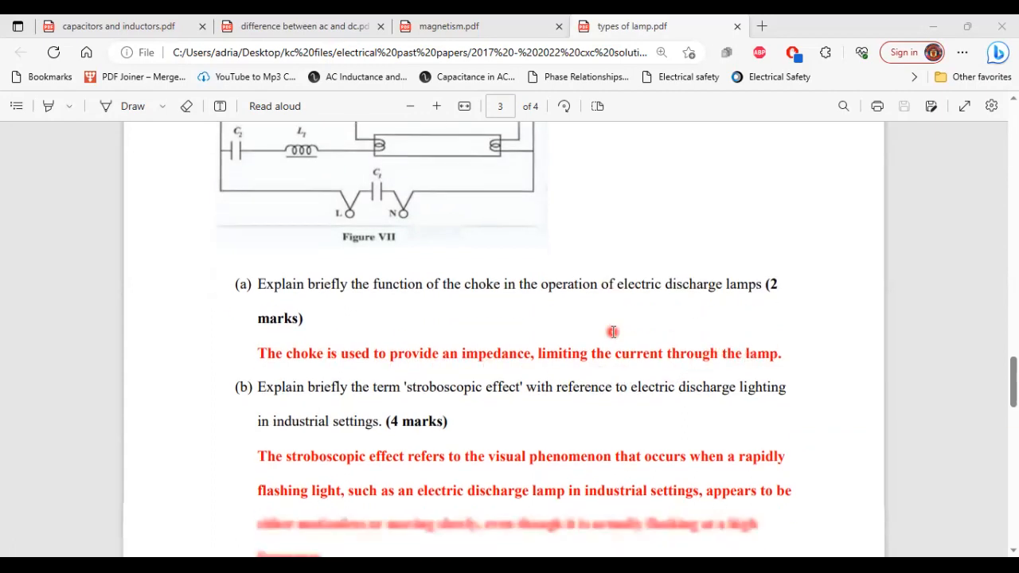
pyautogui.scroll(-3)
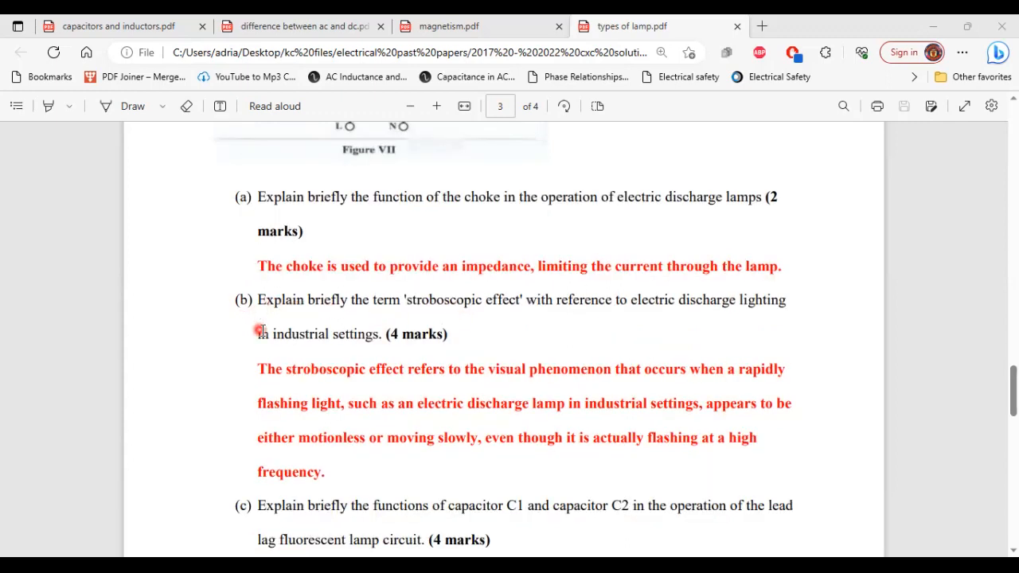
pyautogui.moveTo(426, 328)
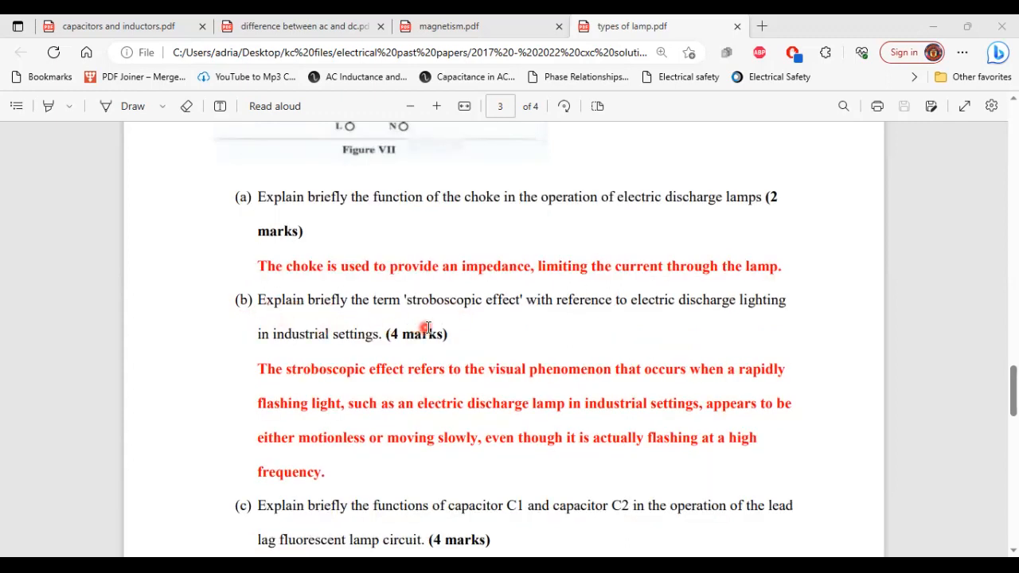
pyautogui.moveTo(541, 331)
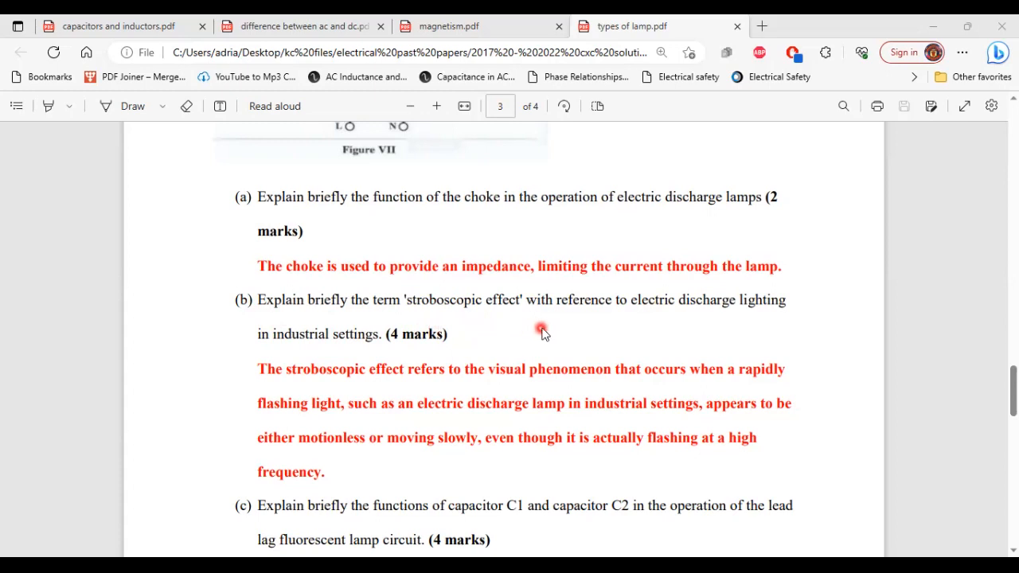
pyautogui.moveTo(766, 325)
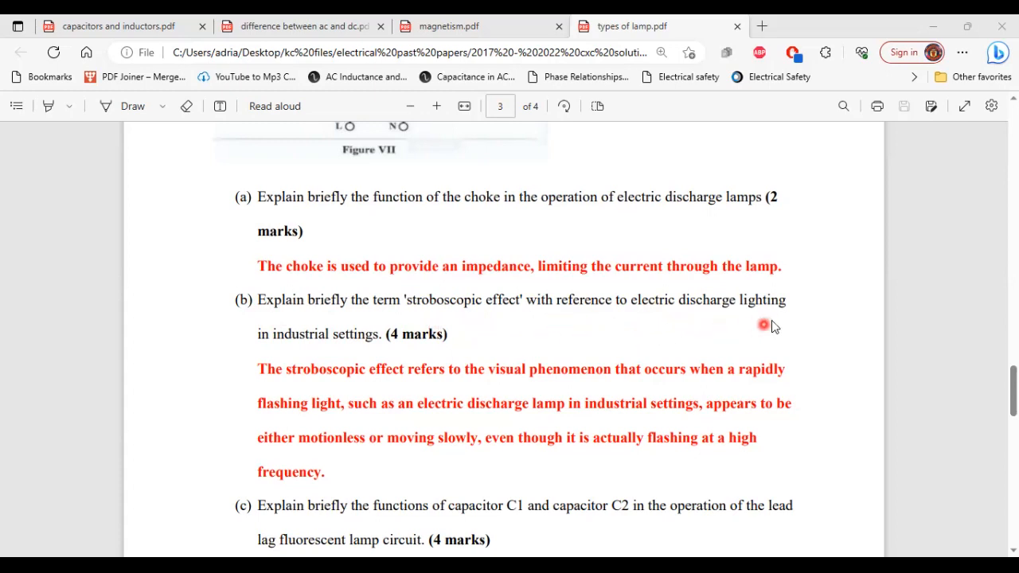
pyautogui.moveTo(332, 354)
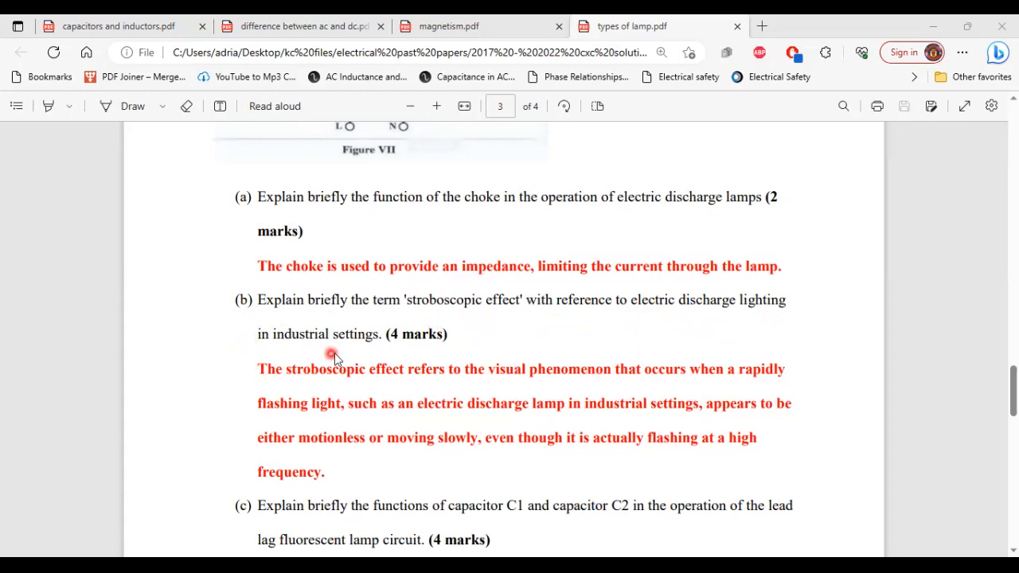
pyautogui.scroll(-3)
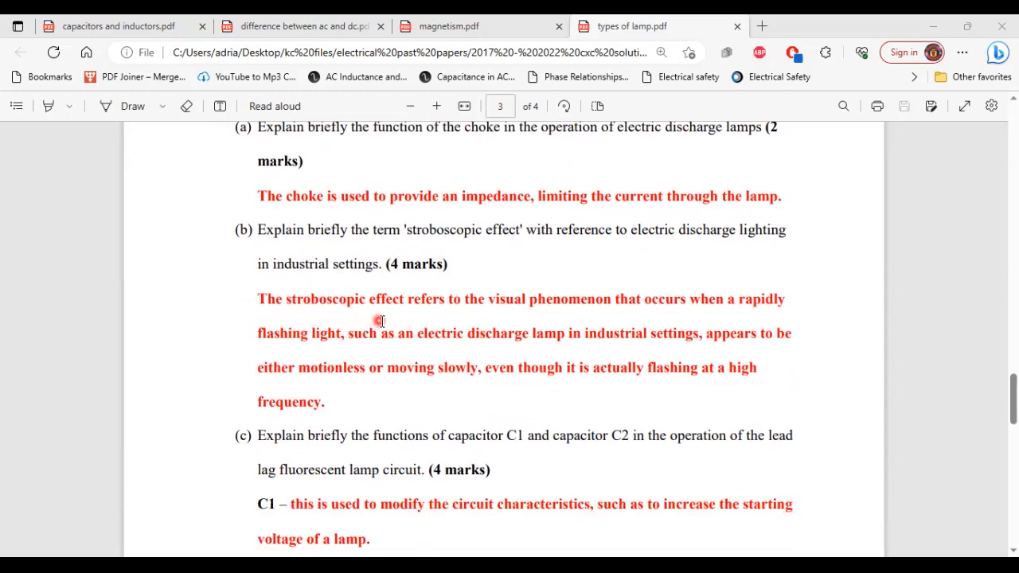
pyautogui.moveTo(579, 319)
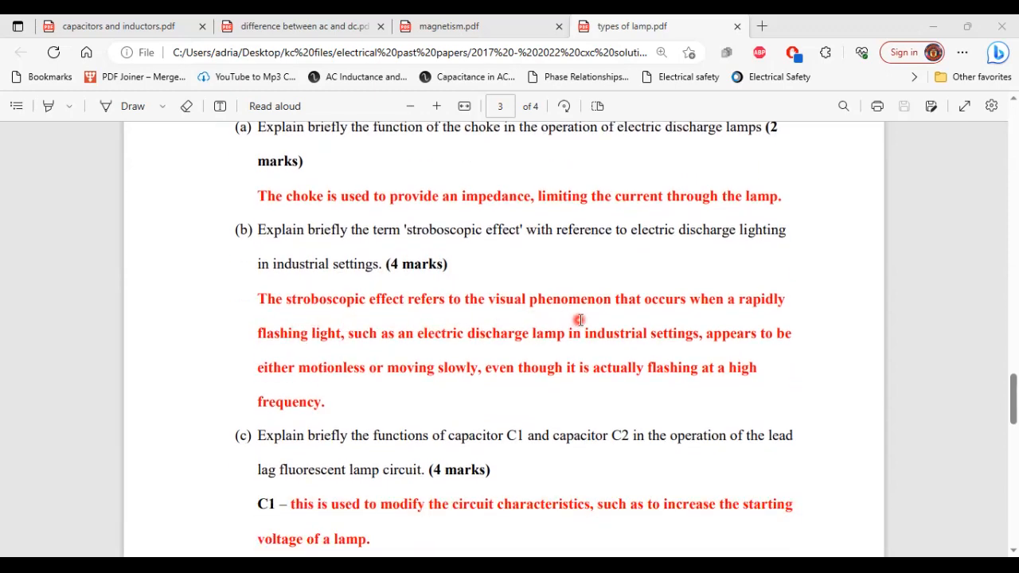
pyautogui.moveTo(719, 309)
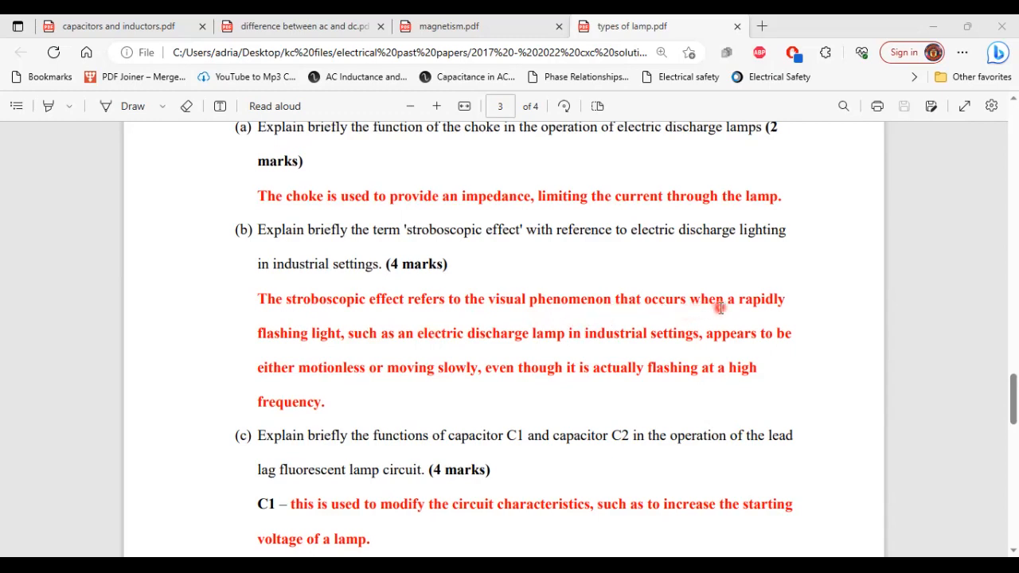
pyautogui.moveTo(326, 333)
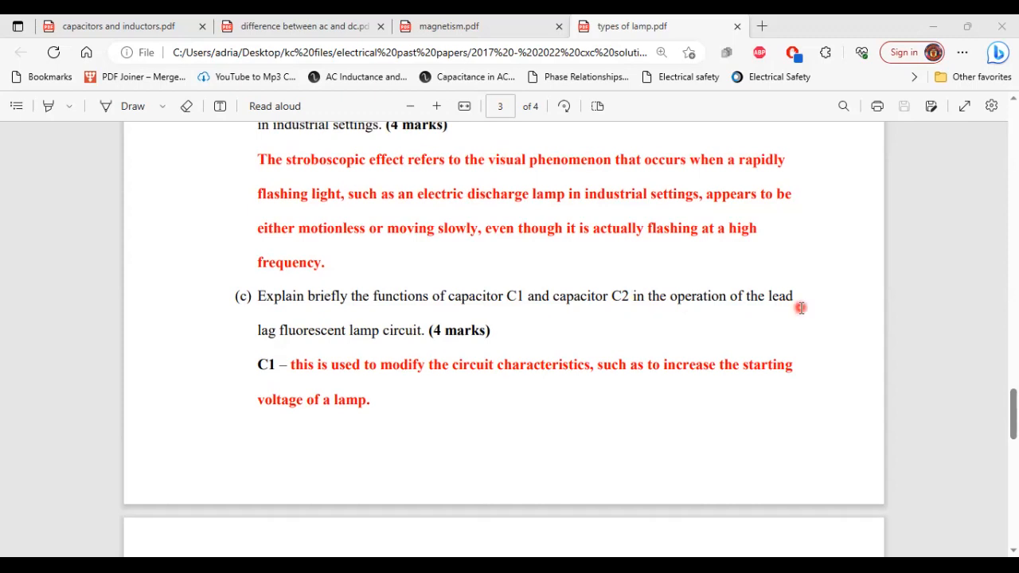
pyautogui.scroll(-3)
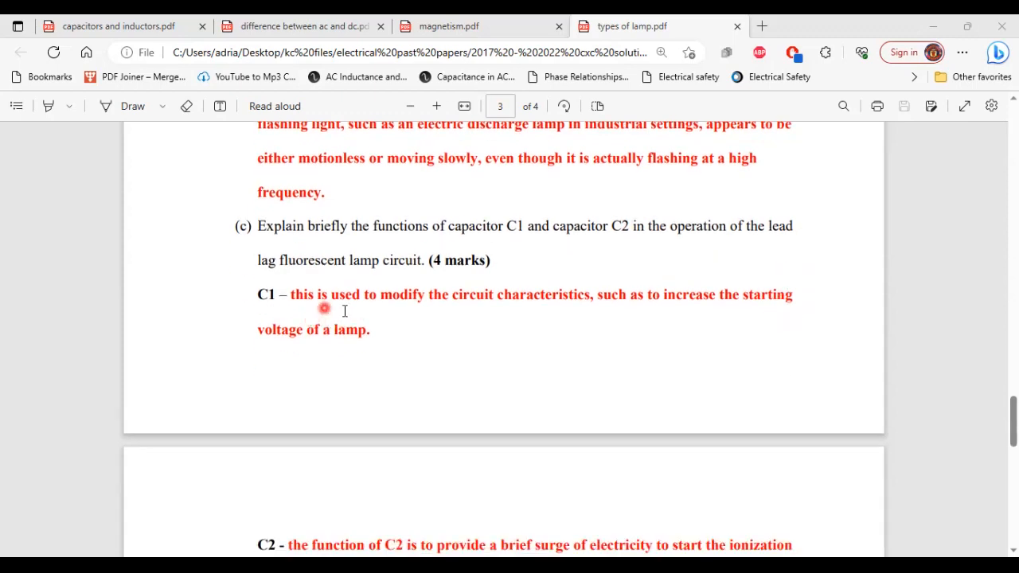
pyautogui.moveTo(571, 307)
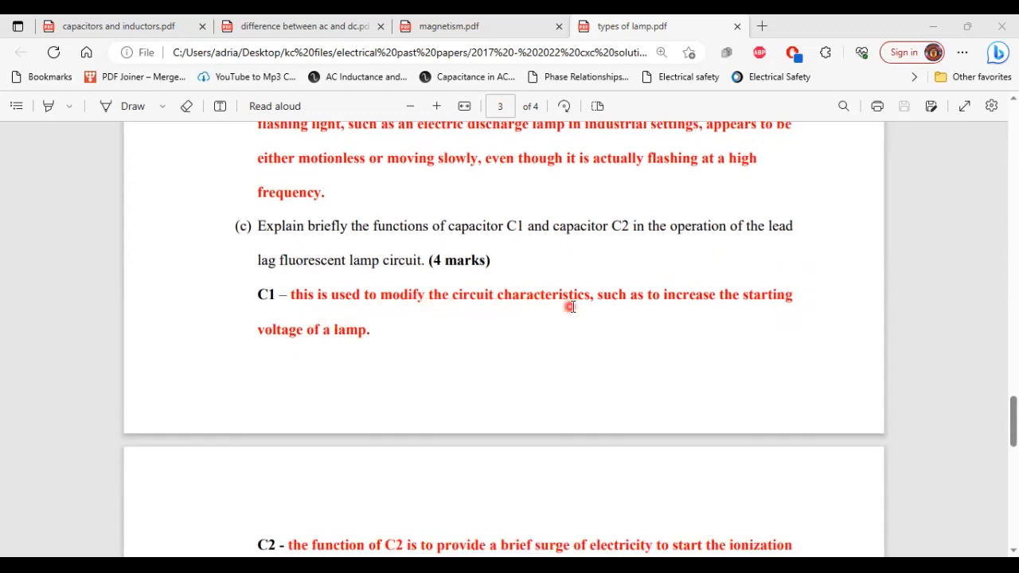
pyautogui.moveTo(619, 309)
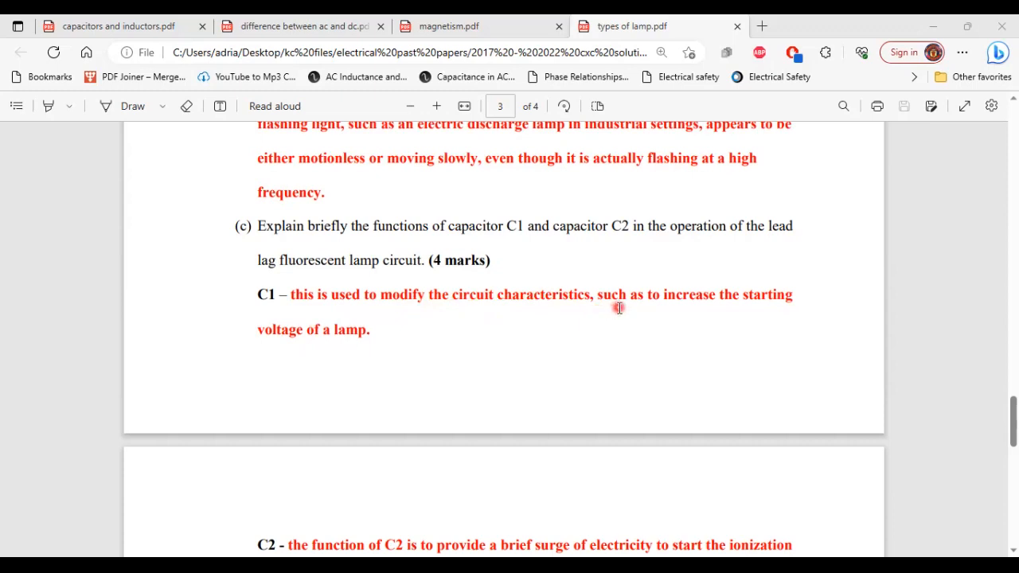
pyautogui.moveTo(459, 313)
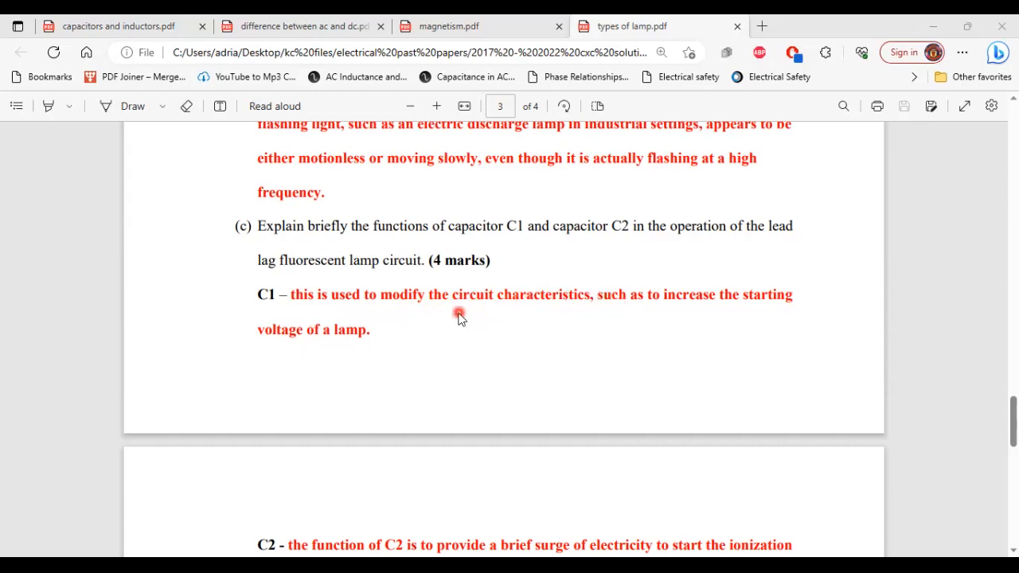
pyautogui.scroll(-3)
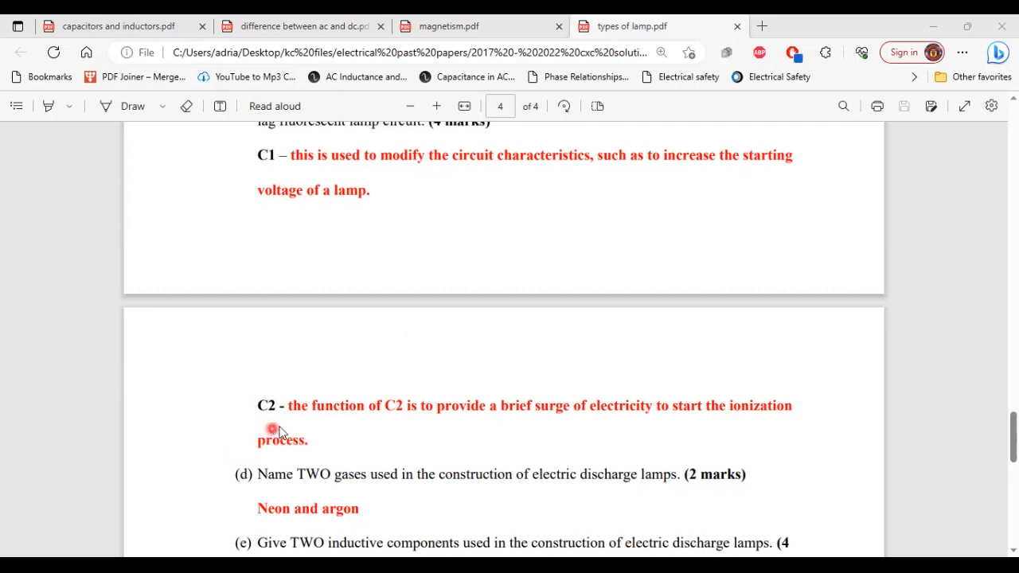
pyautogui.moveTo(306, 411)
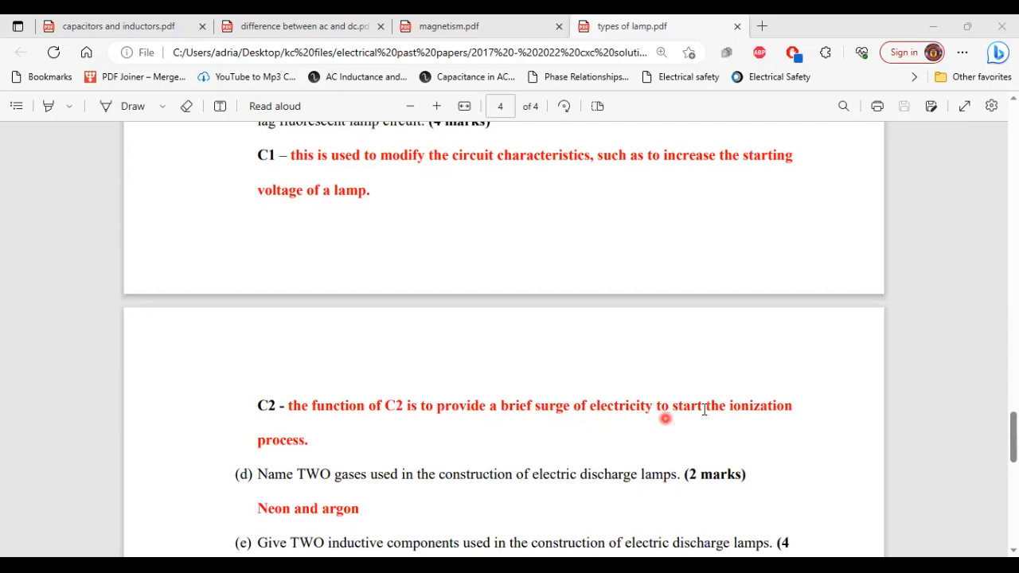
pyautogui.moveTo(437, 385)
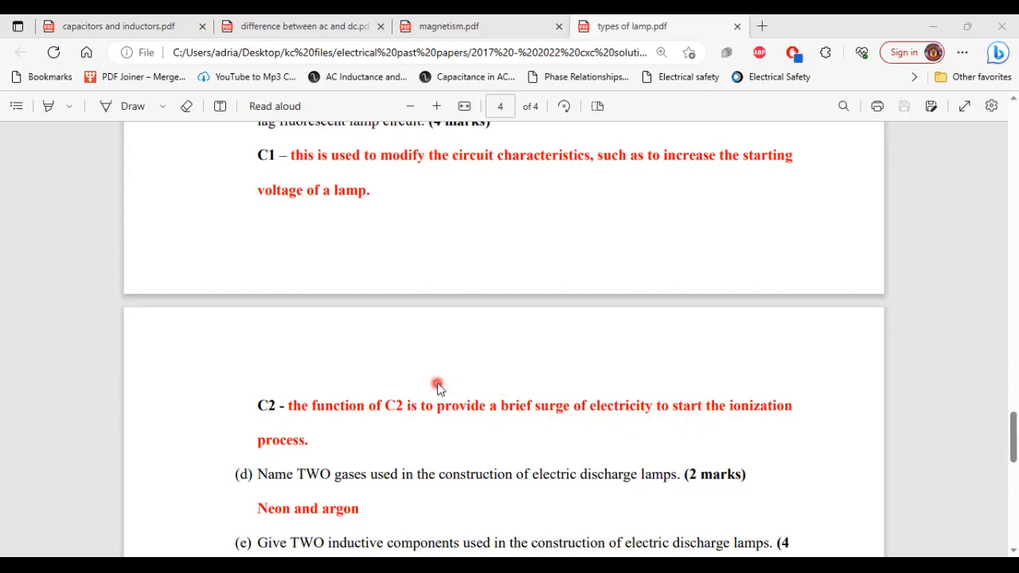
pyautogui.scroll(-3)
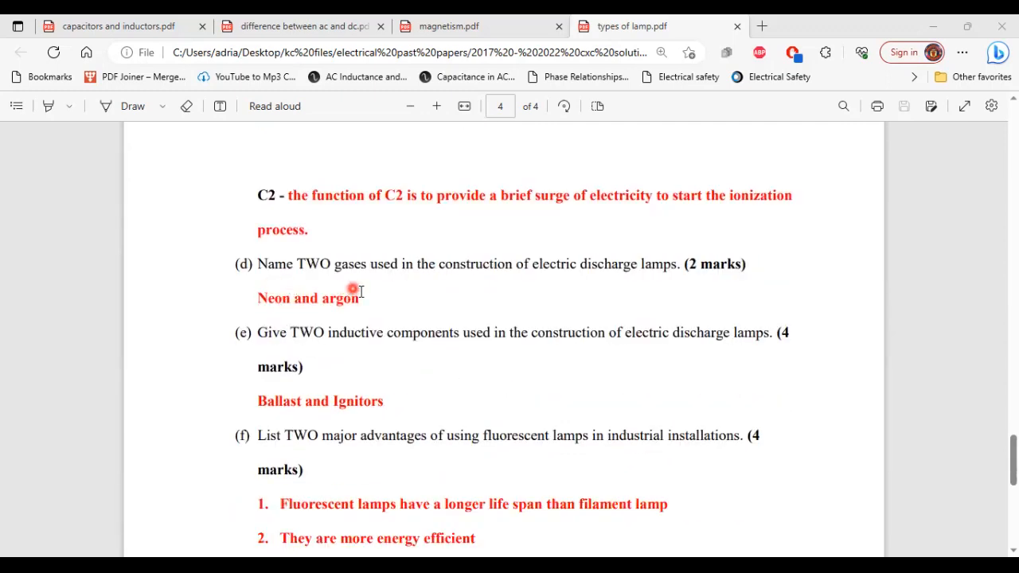
pyautogui.moveTo(422, 296)
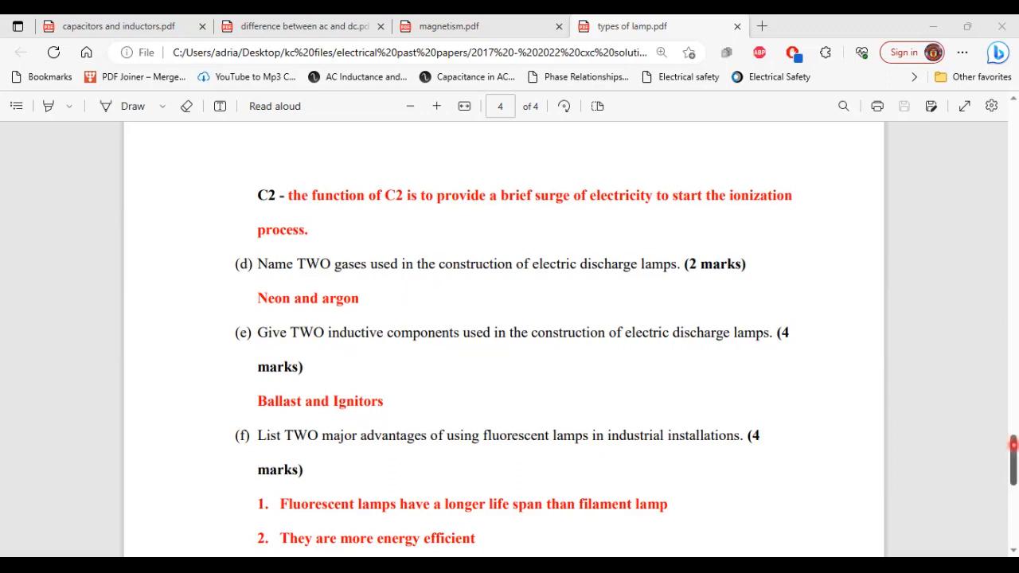
pyautogui.scroll(-3)
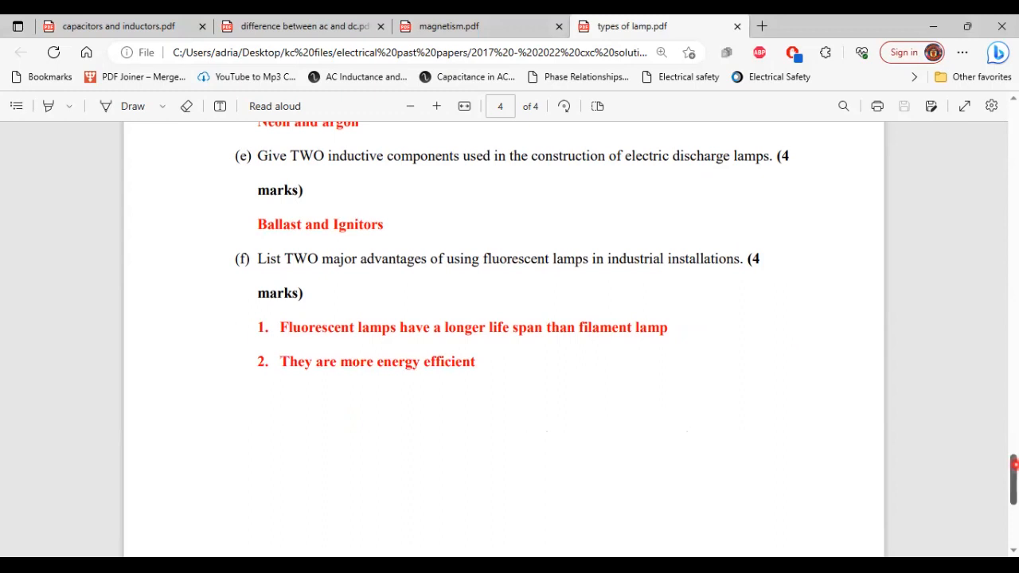